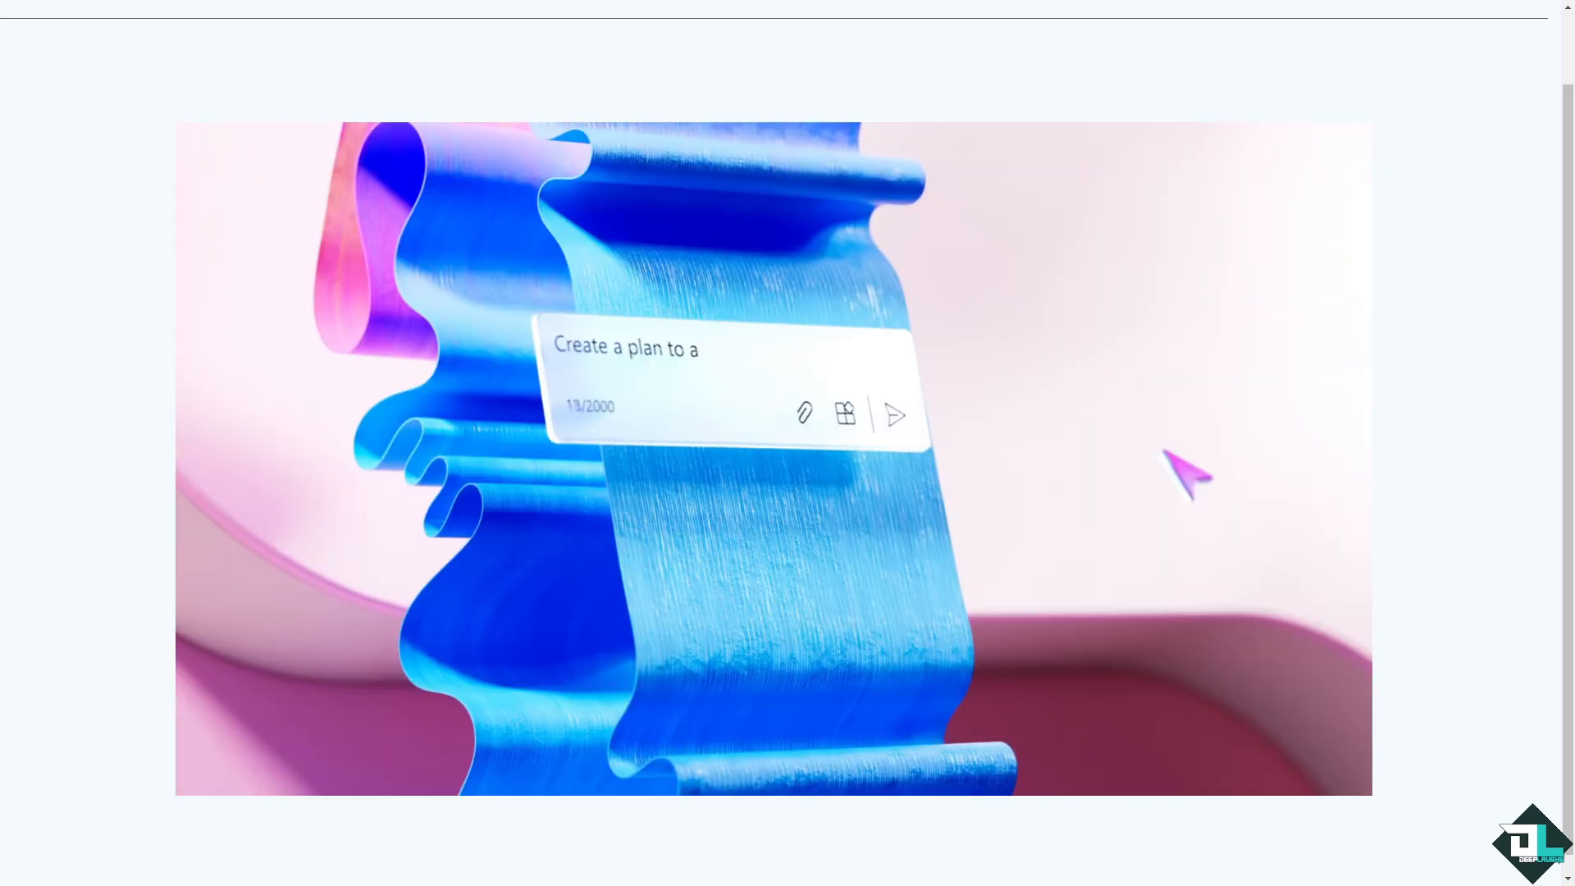
Step: Dismiss the intro video so the Microsoft Planner product page is visible
click(892, 415)
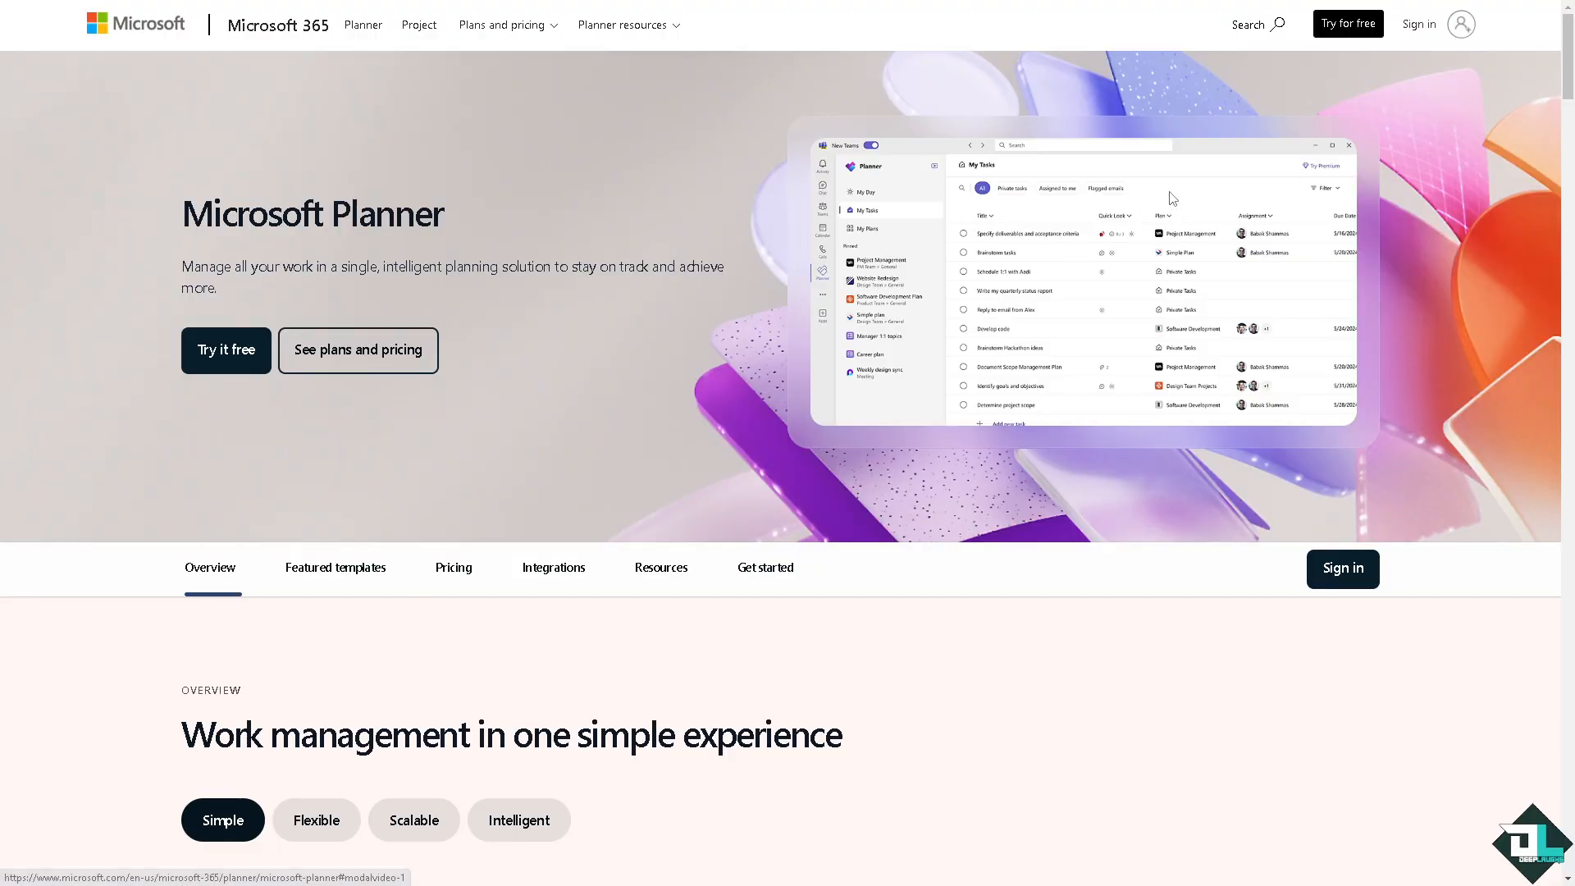
mouse_move(1182, 138)
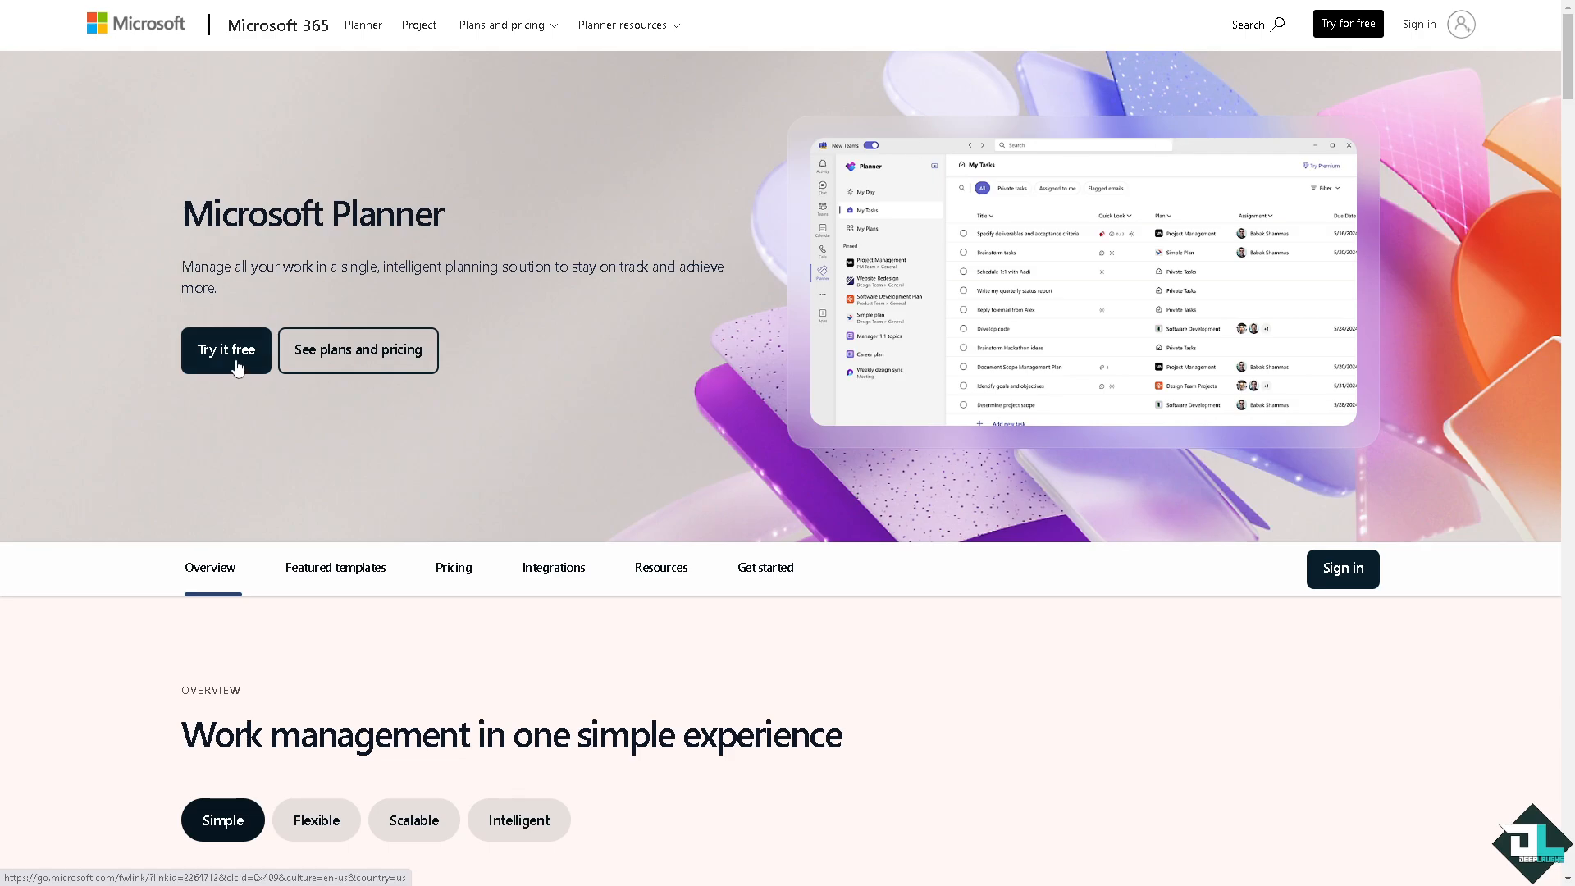
Step: Launch Planner via Try it free, landing on the My Day page
click(226, 350)
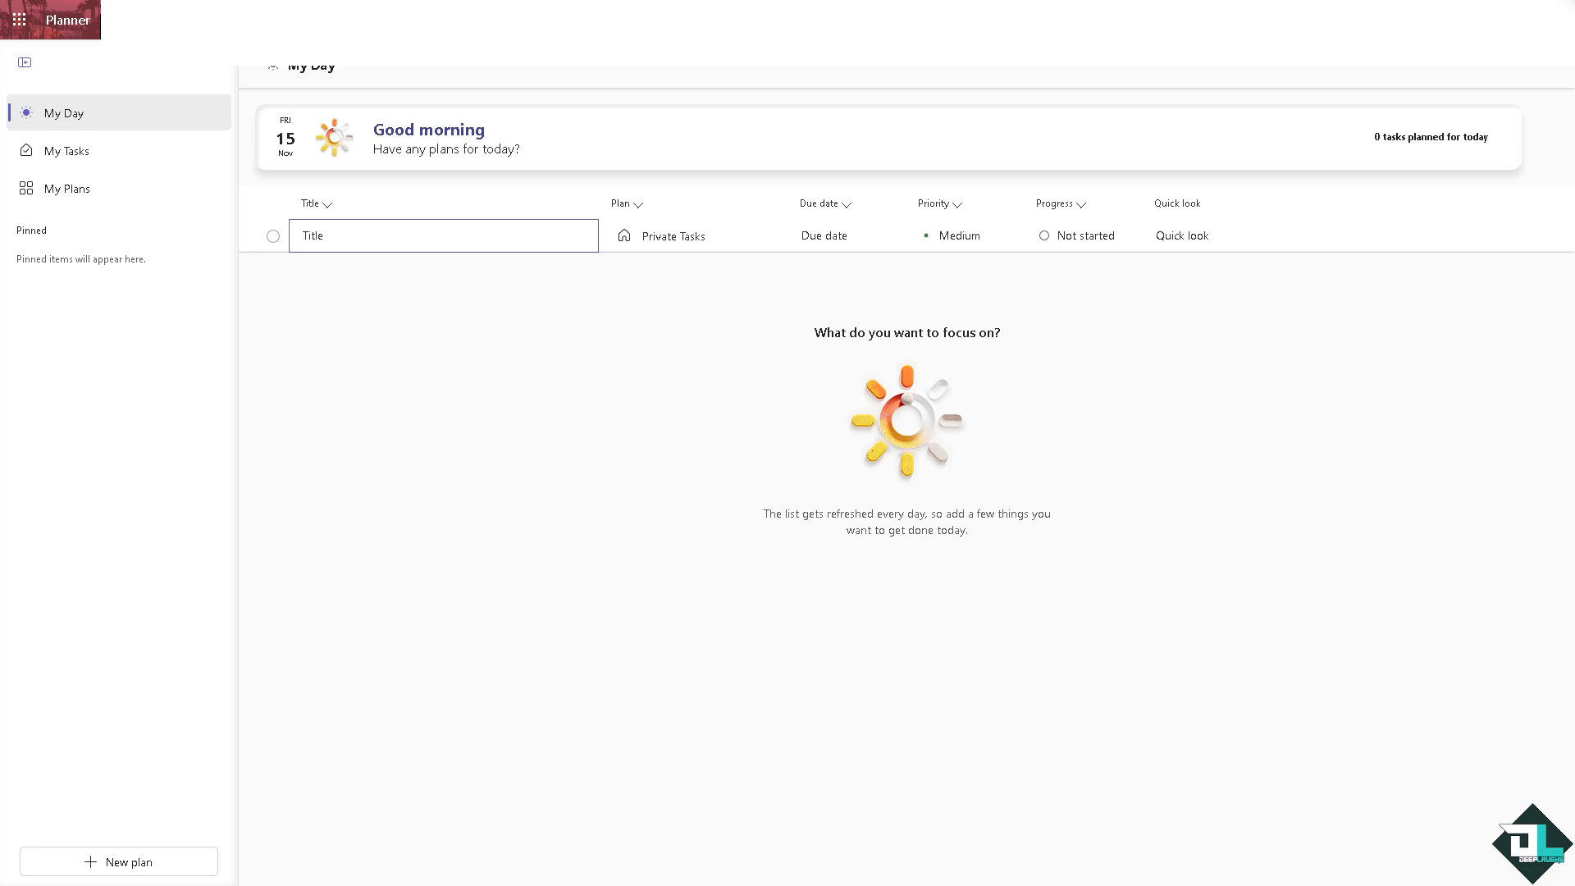
mouse_move(82, 320)
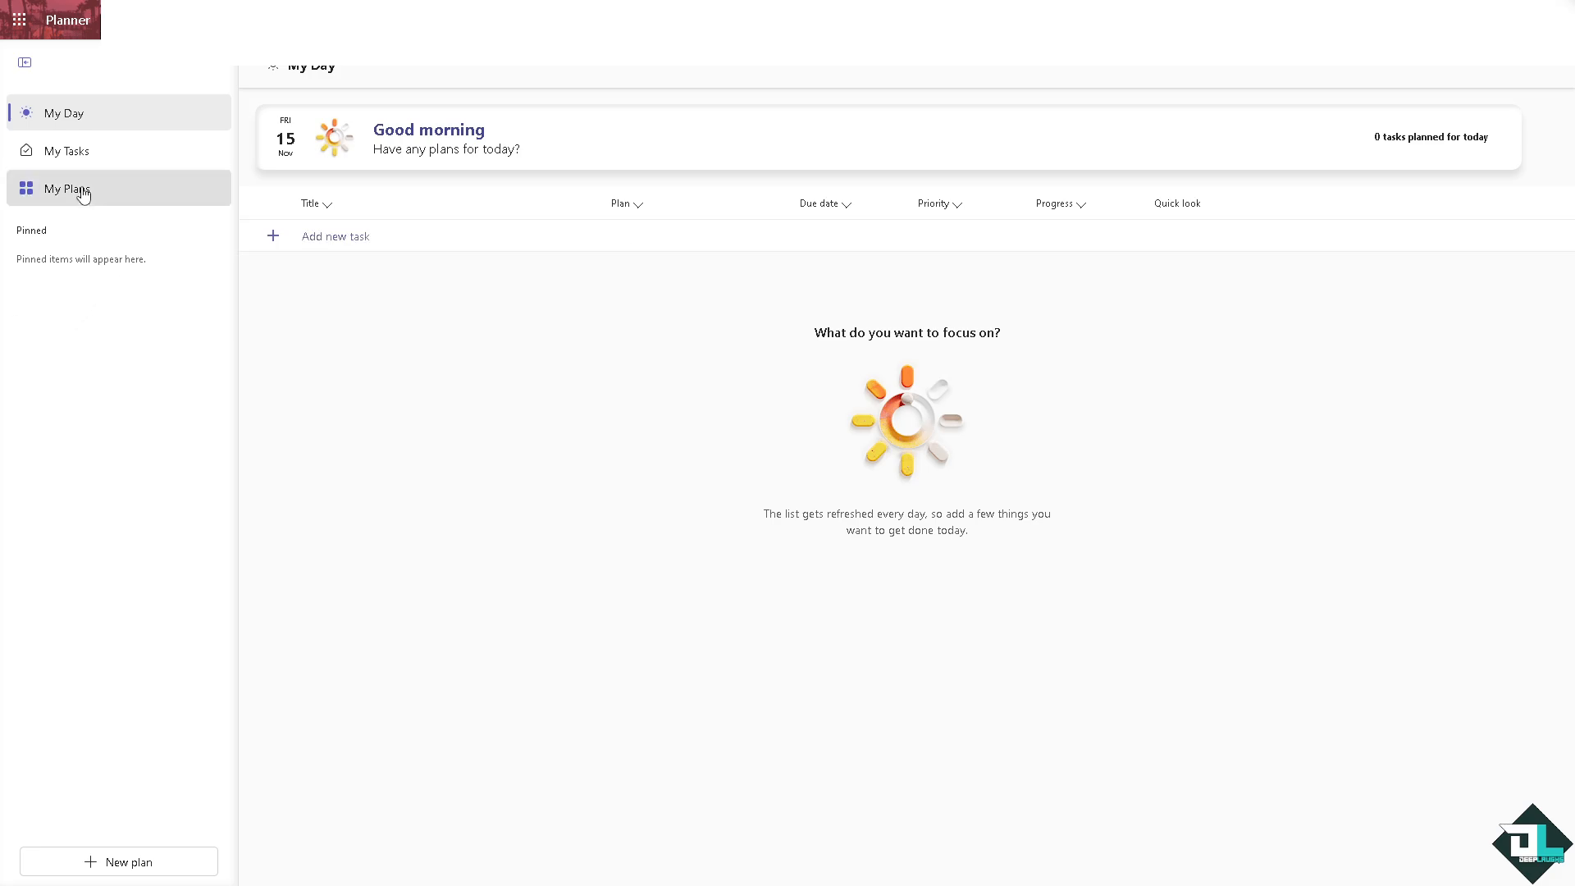
Step: From My Plans, open the 'How to View Completed Tasks in Microsoft Planner' plan
click(66, 187)
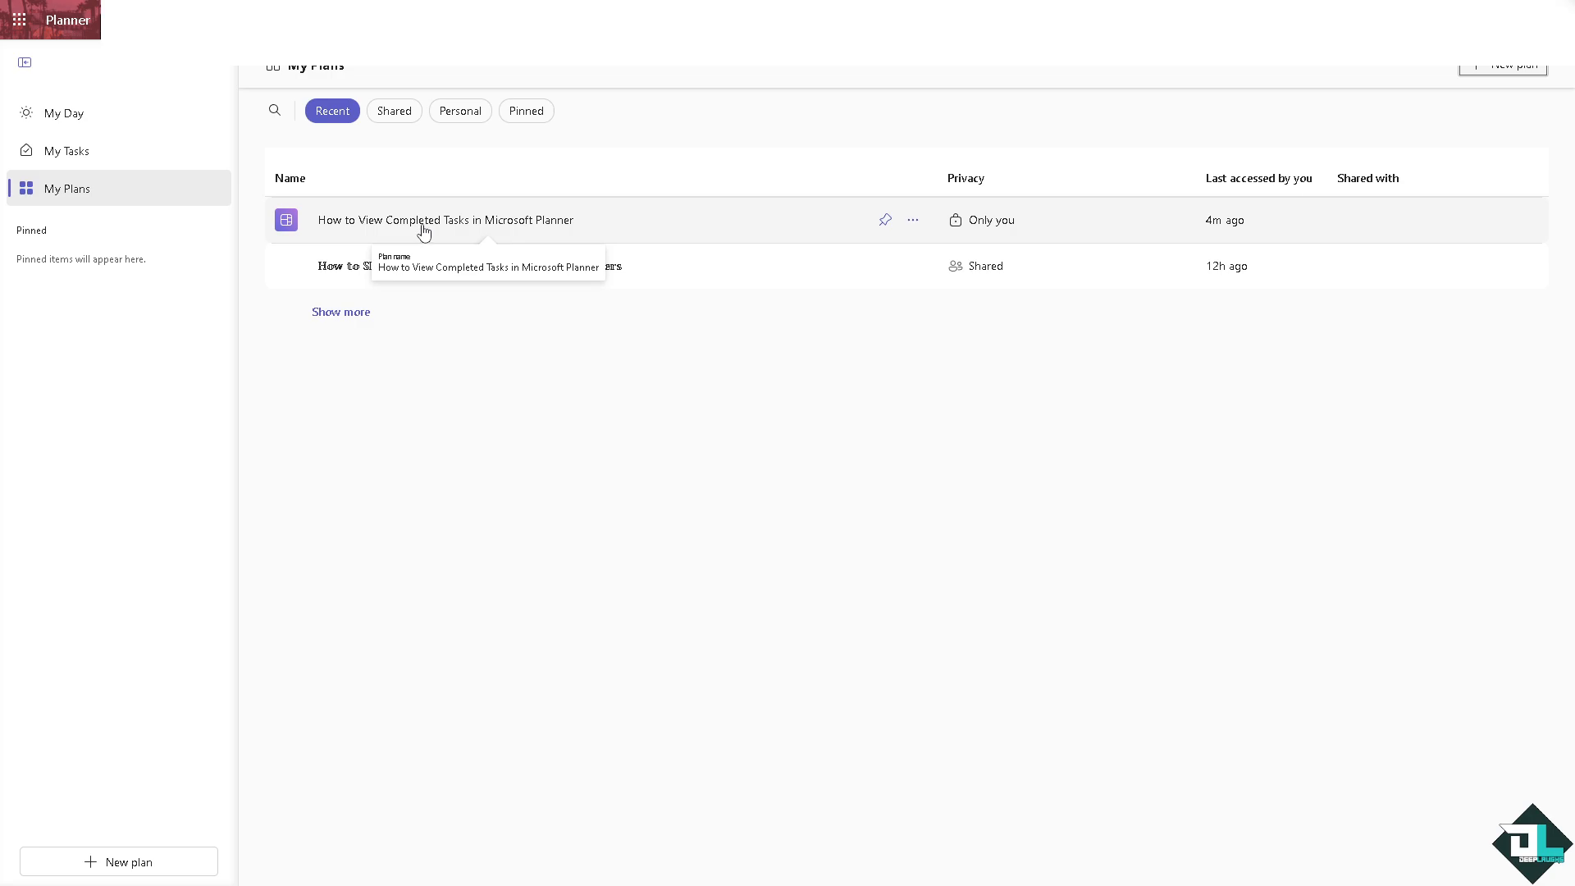
click(444, 220)
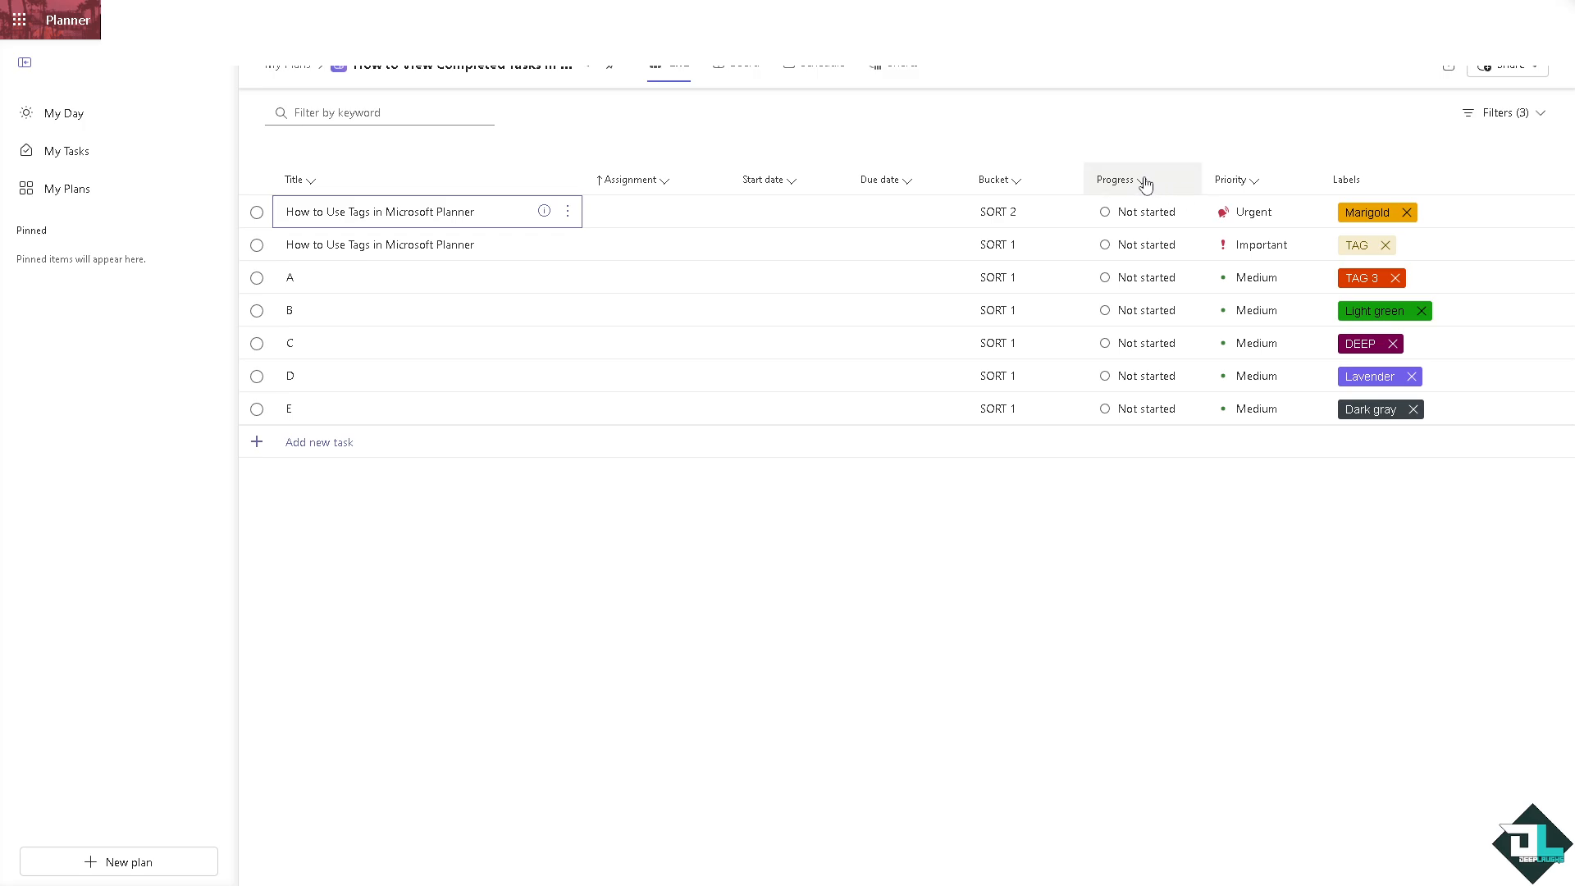
Step: Set the Progress of all seven tasks in the grid to Completed
click(1142, 212)
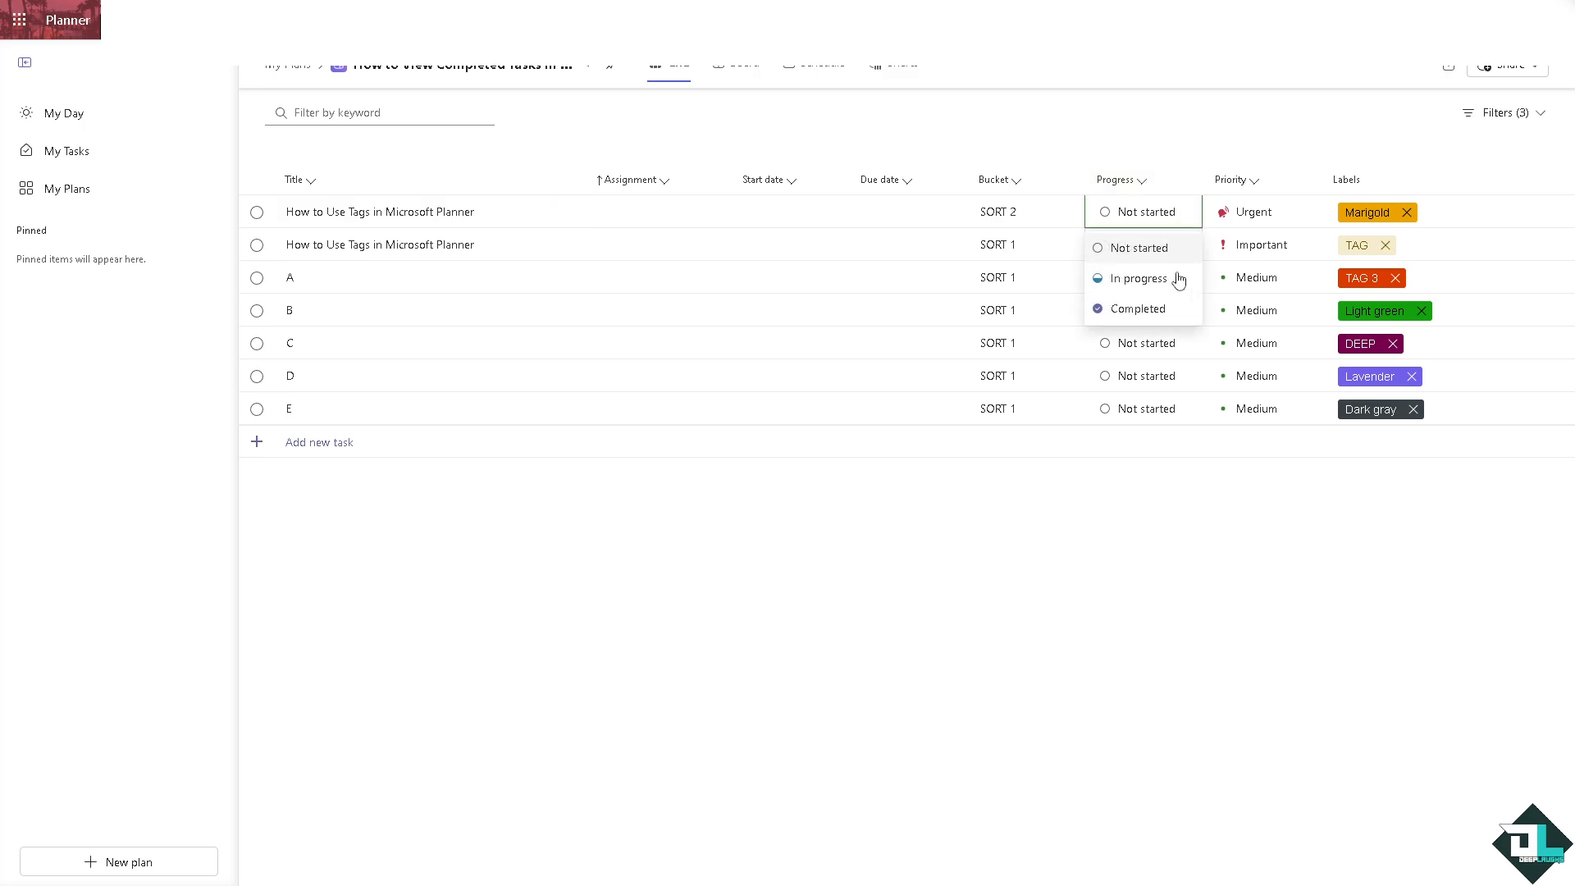
click(1141, 309)
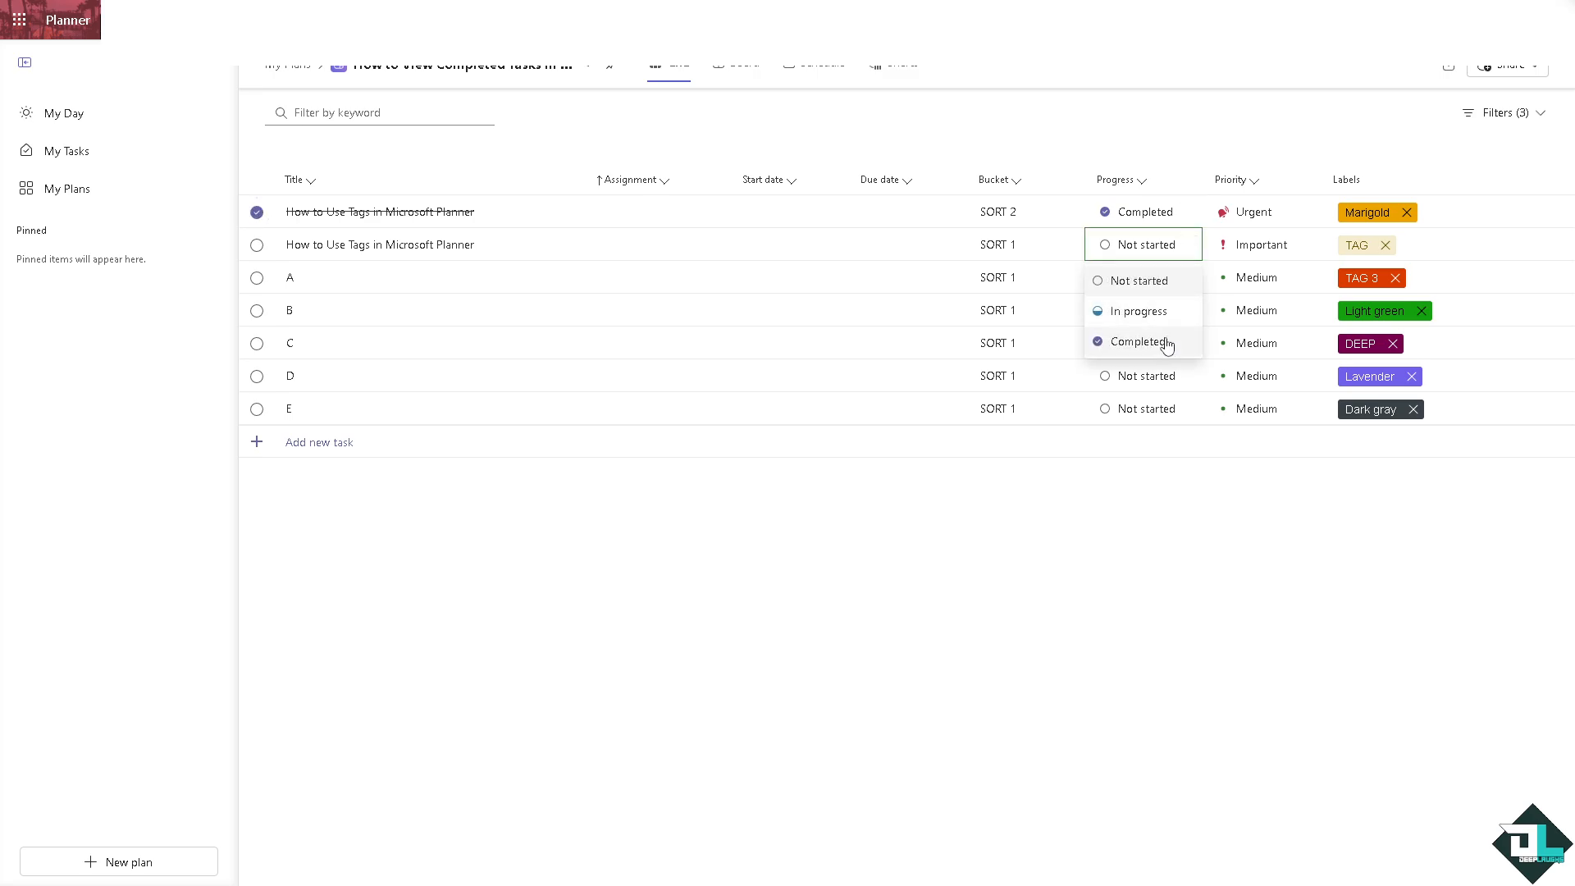
click(1139, 341)
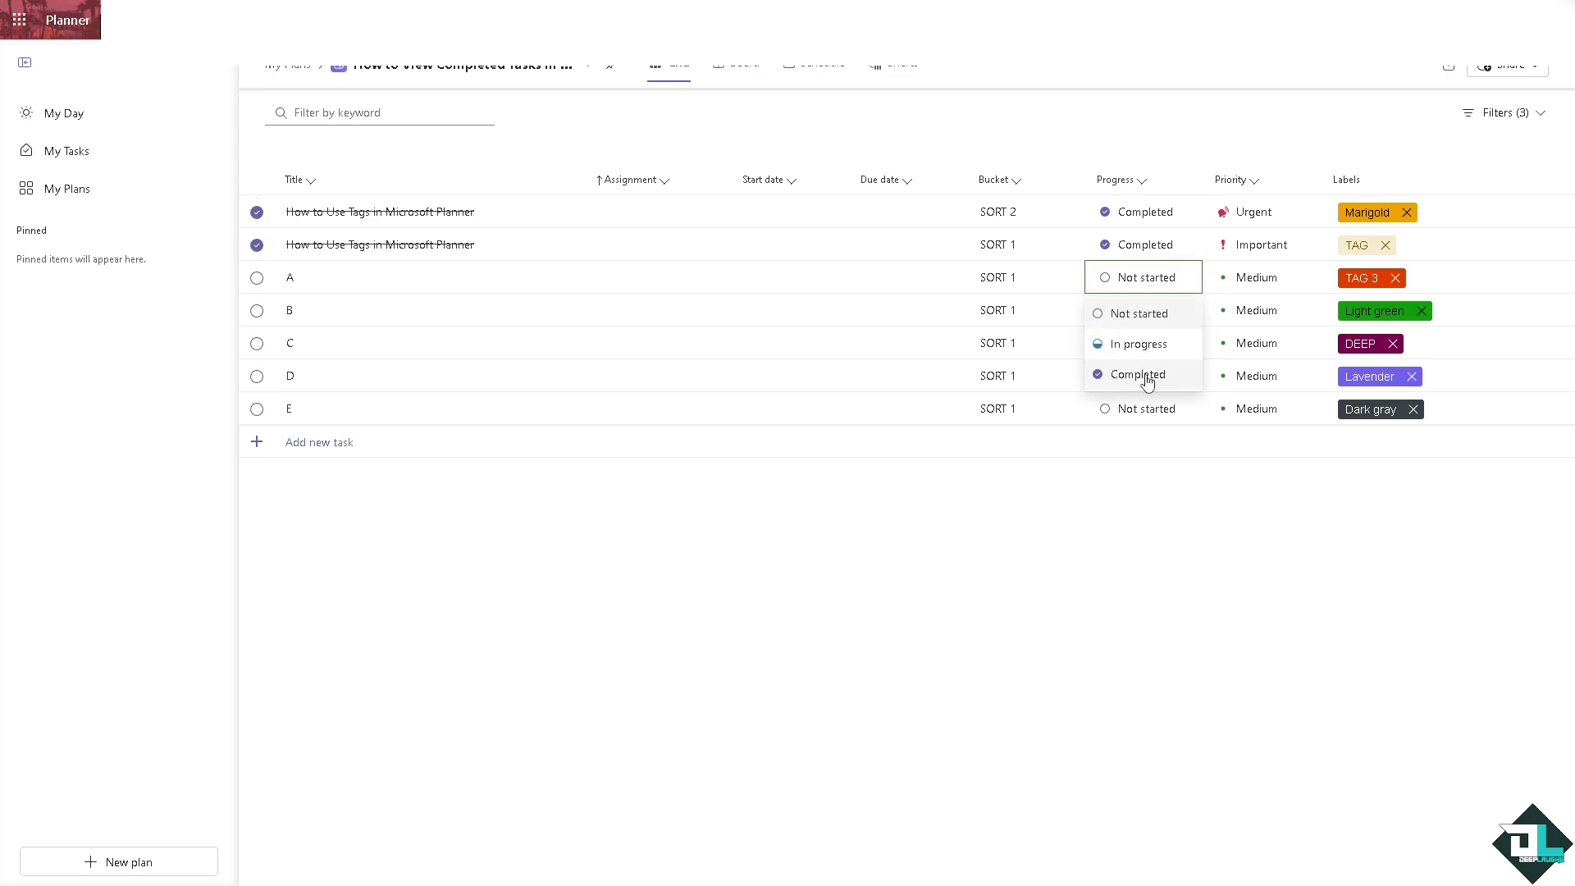
click(1135, 375)
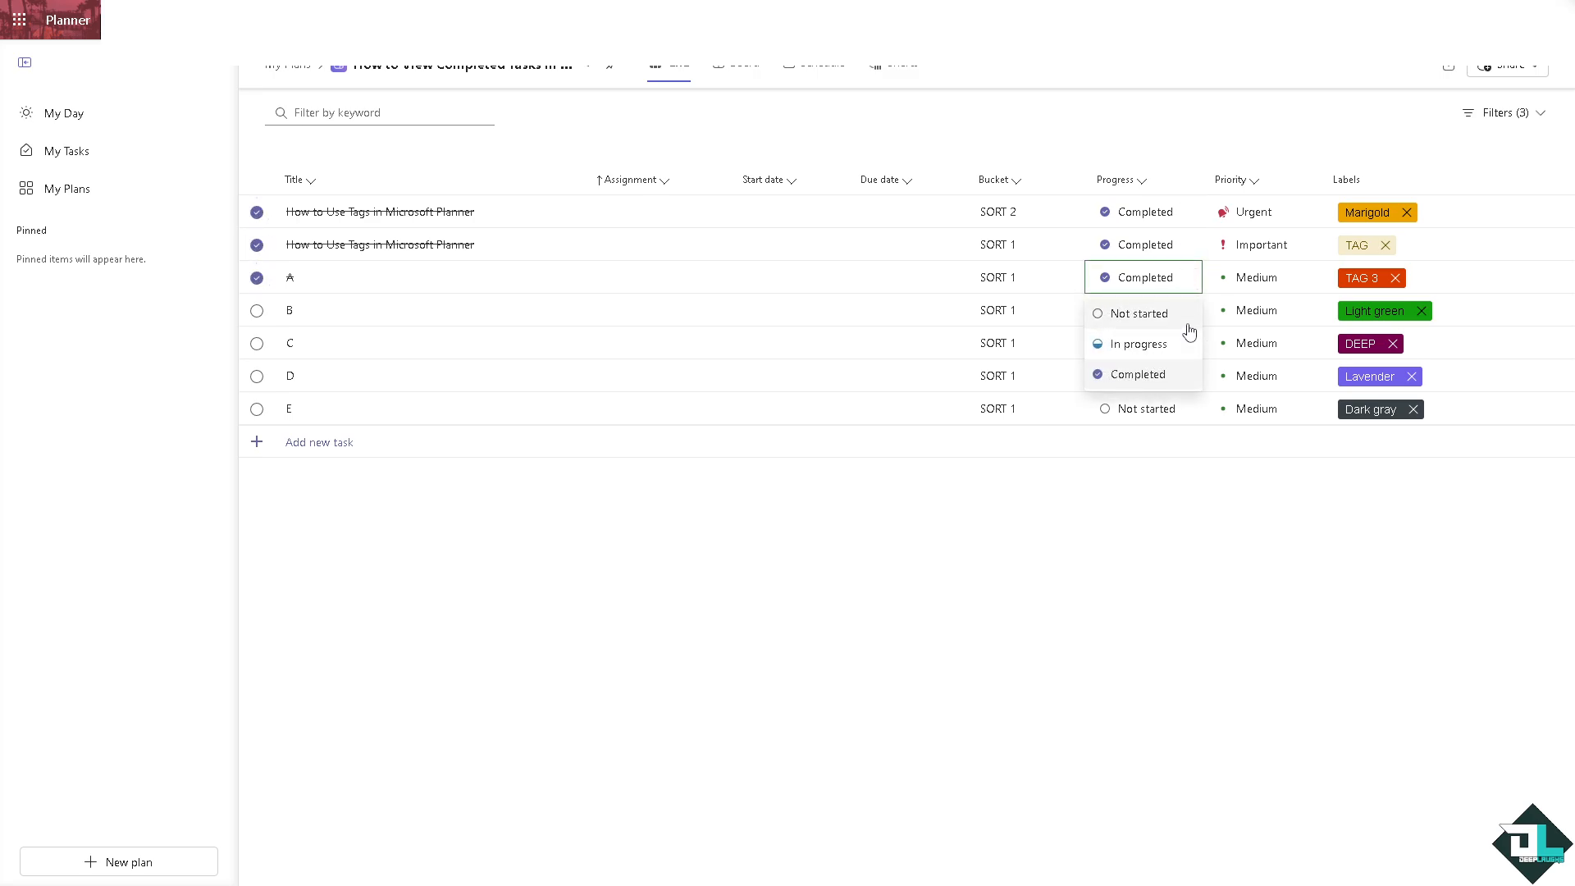
click(1142, 310)
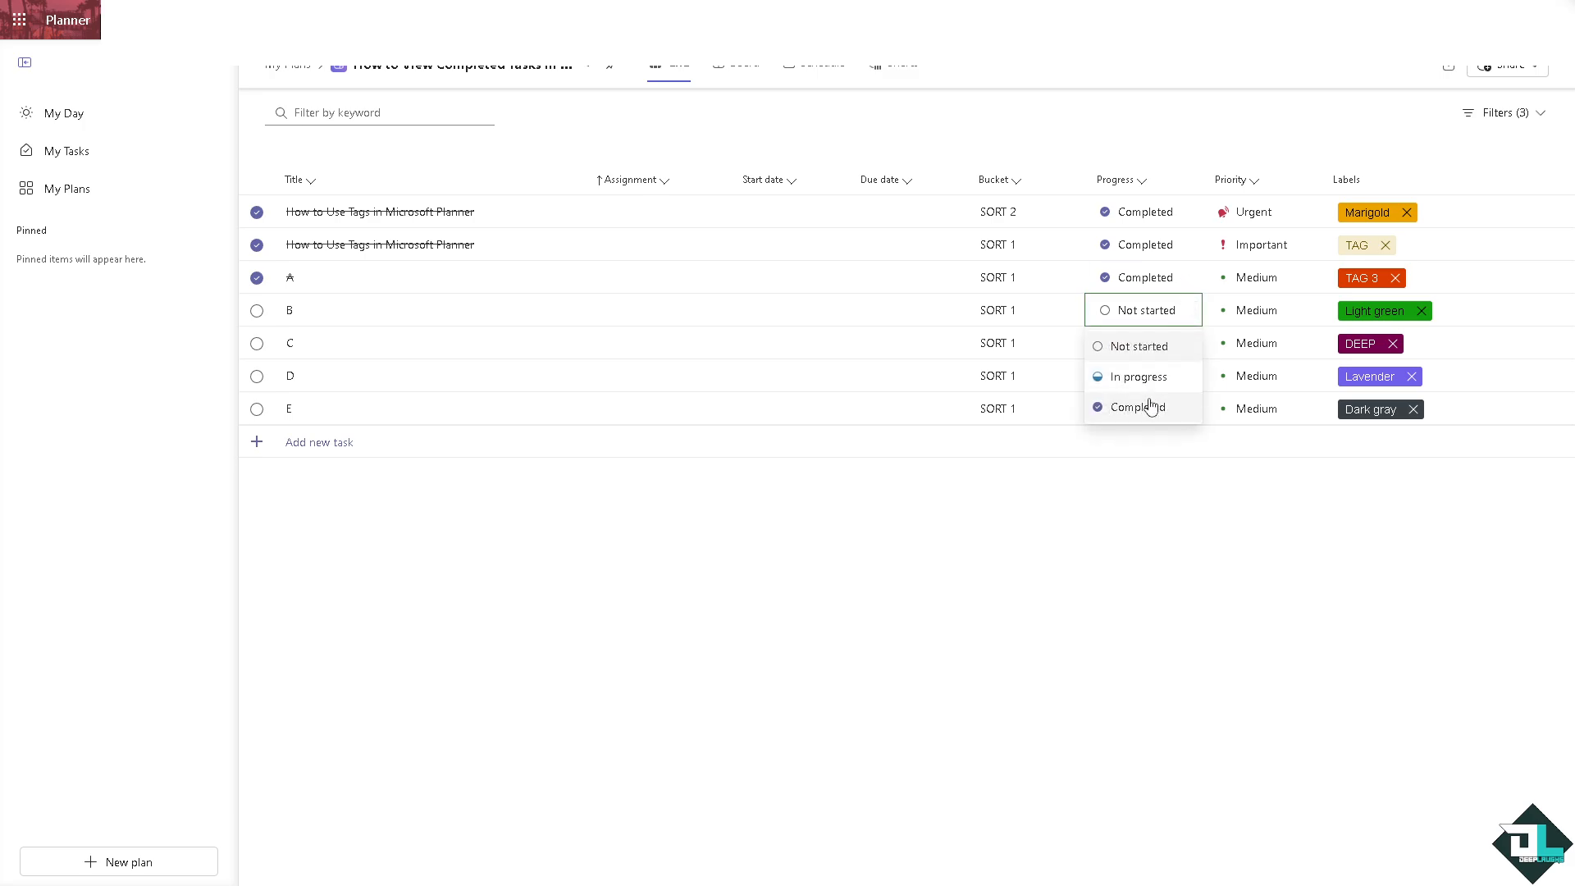
click(1139, 407)
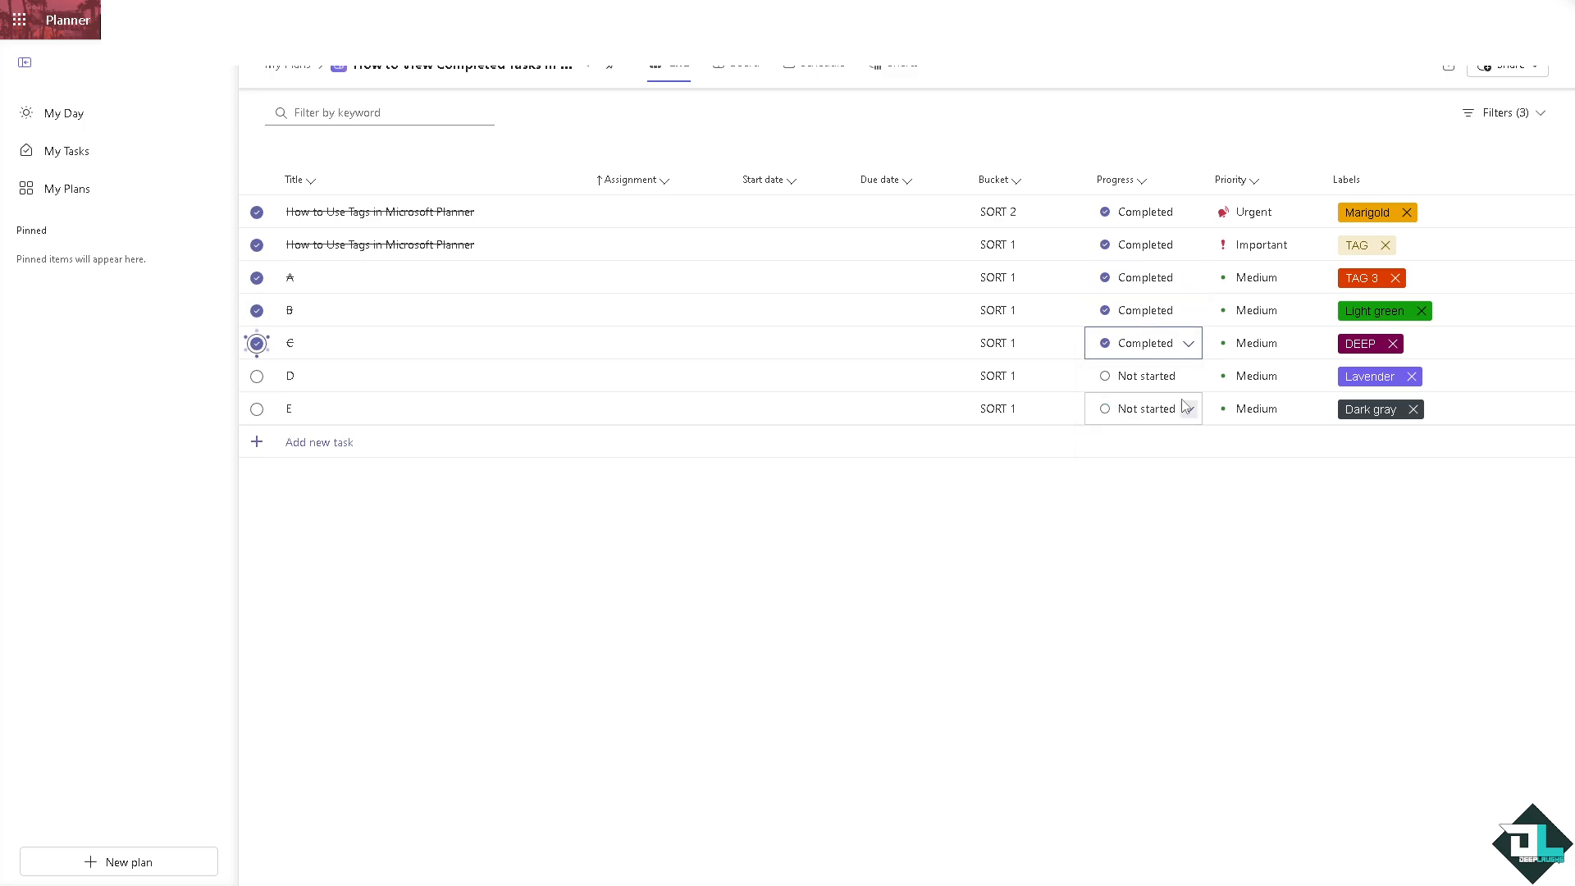
click(1142, 375)
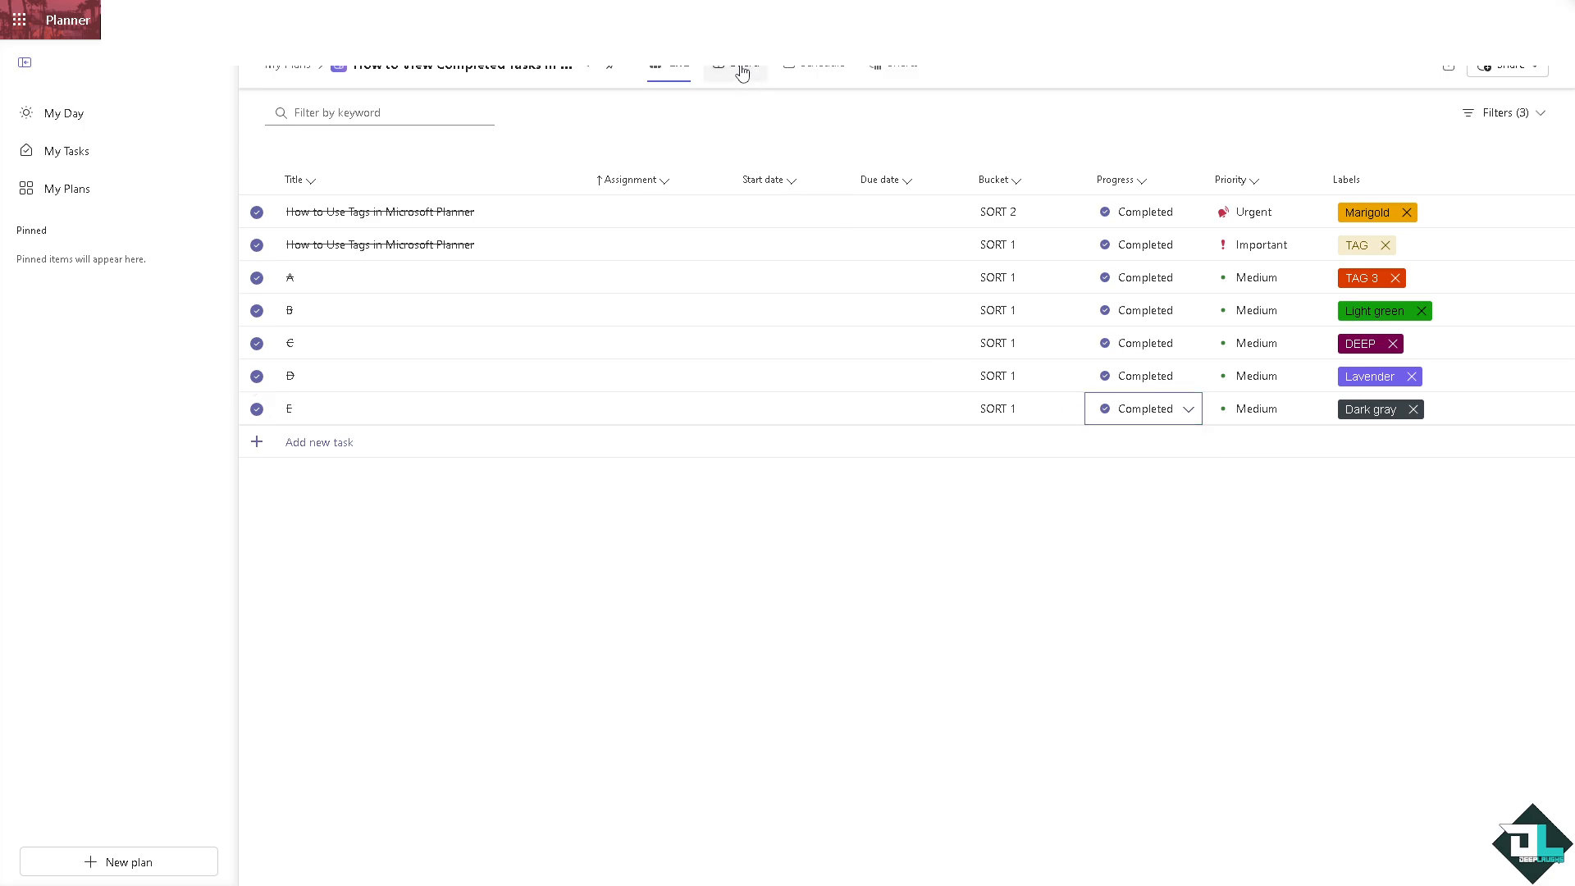
Step: Switch the plan to Board view with buckets SORT 1, SORT 2 and SORT 3
click(737, 64)
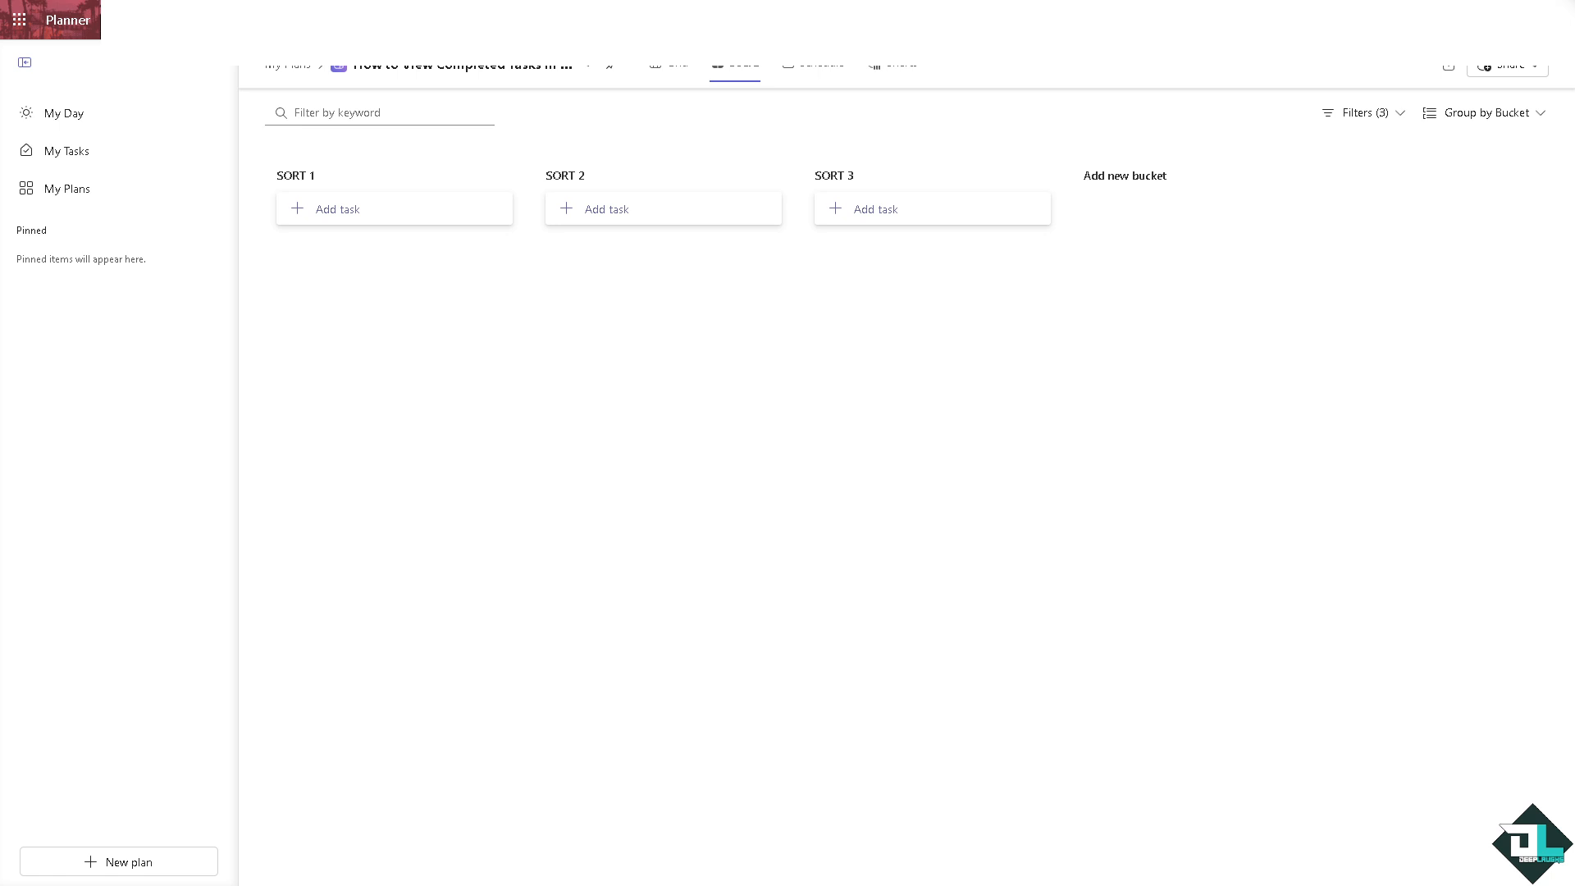
mouse_move(44, 297)
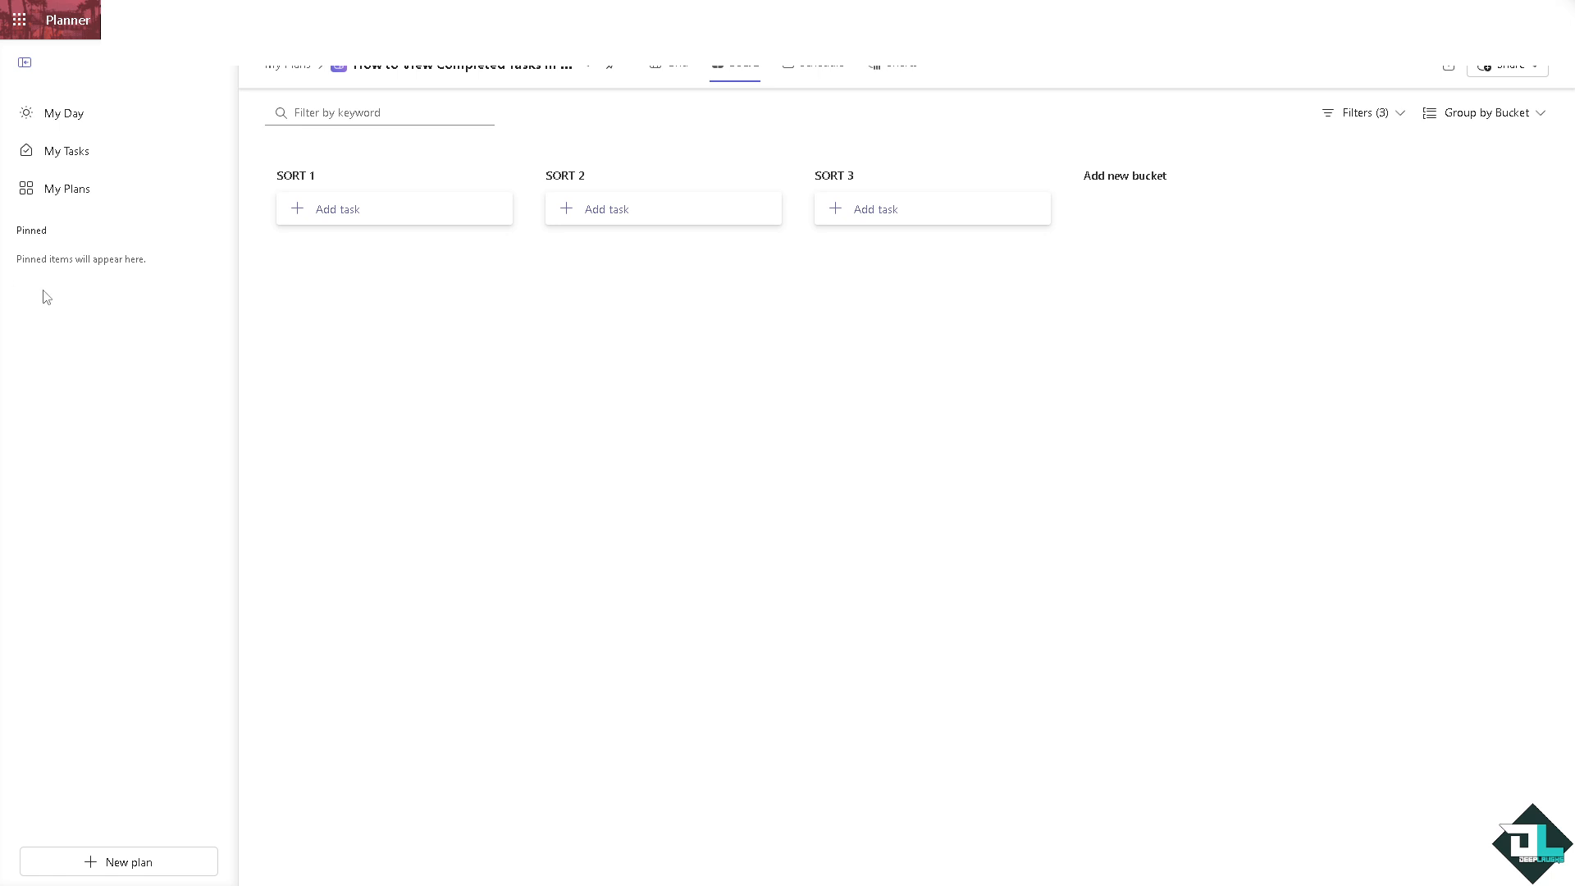
mouse_move(1408, 153)
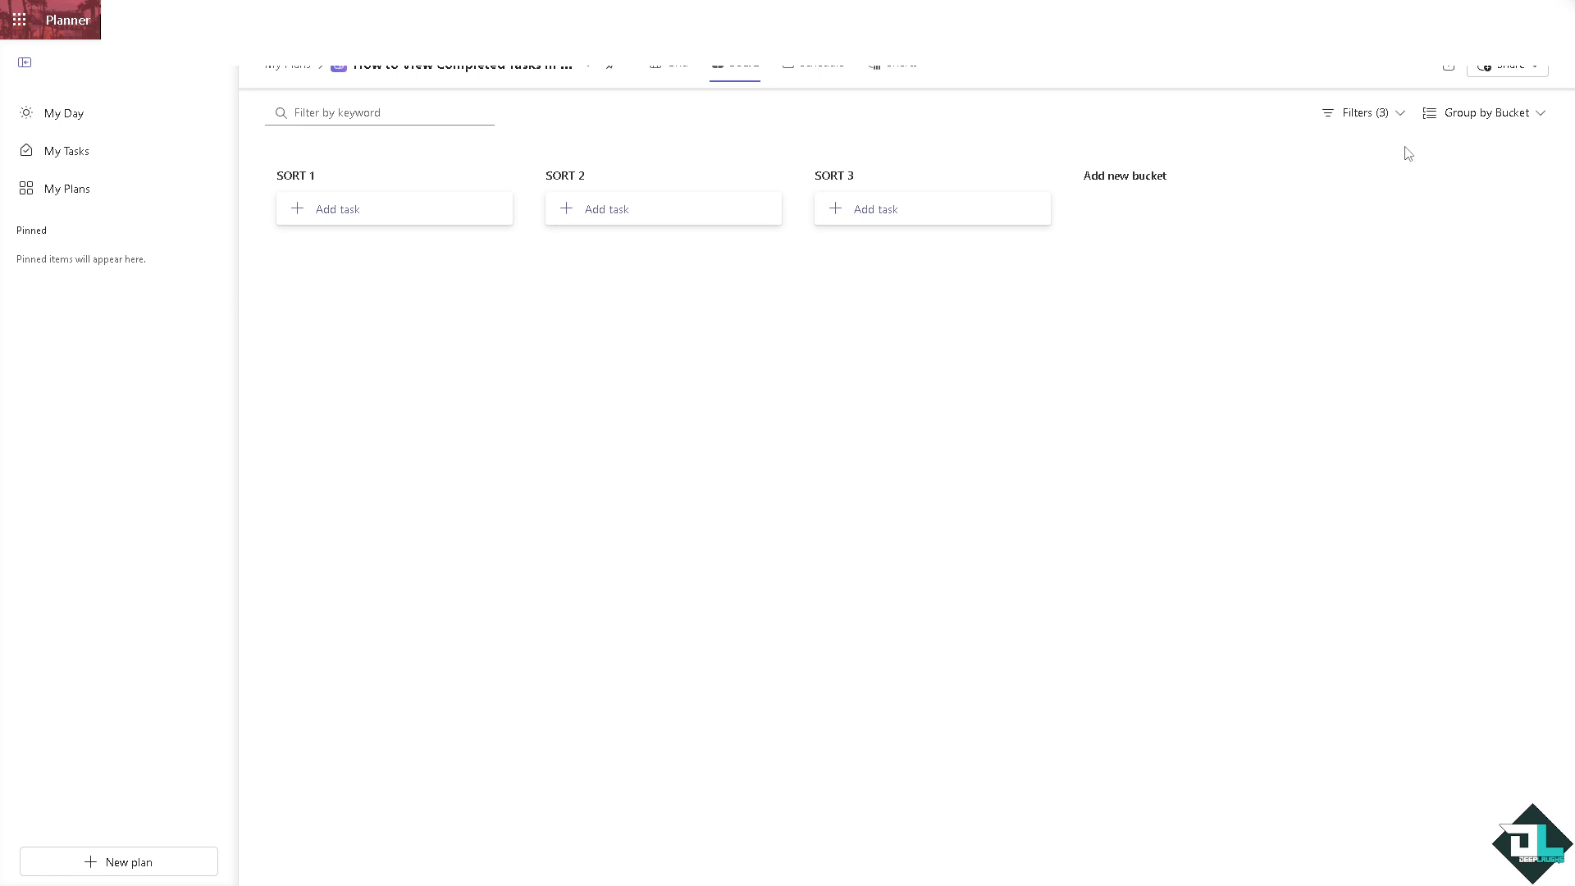
Step: Group the board by Progress, then bring up the Filters menu
click(1488, 113)
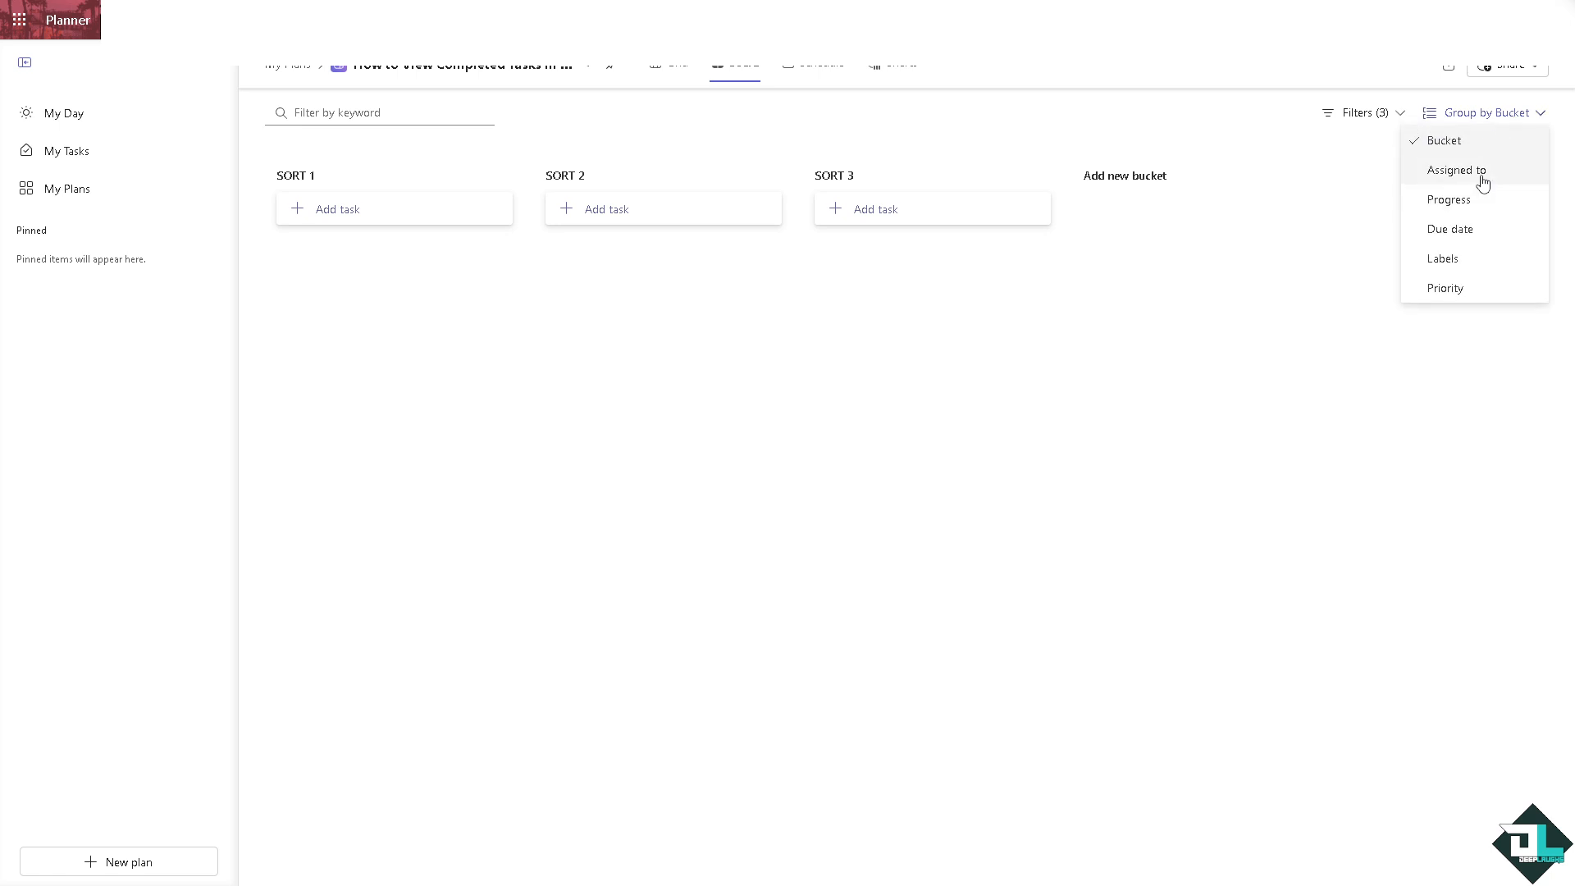
click(1449, 199)
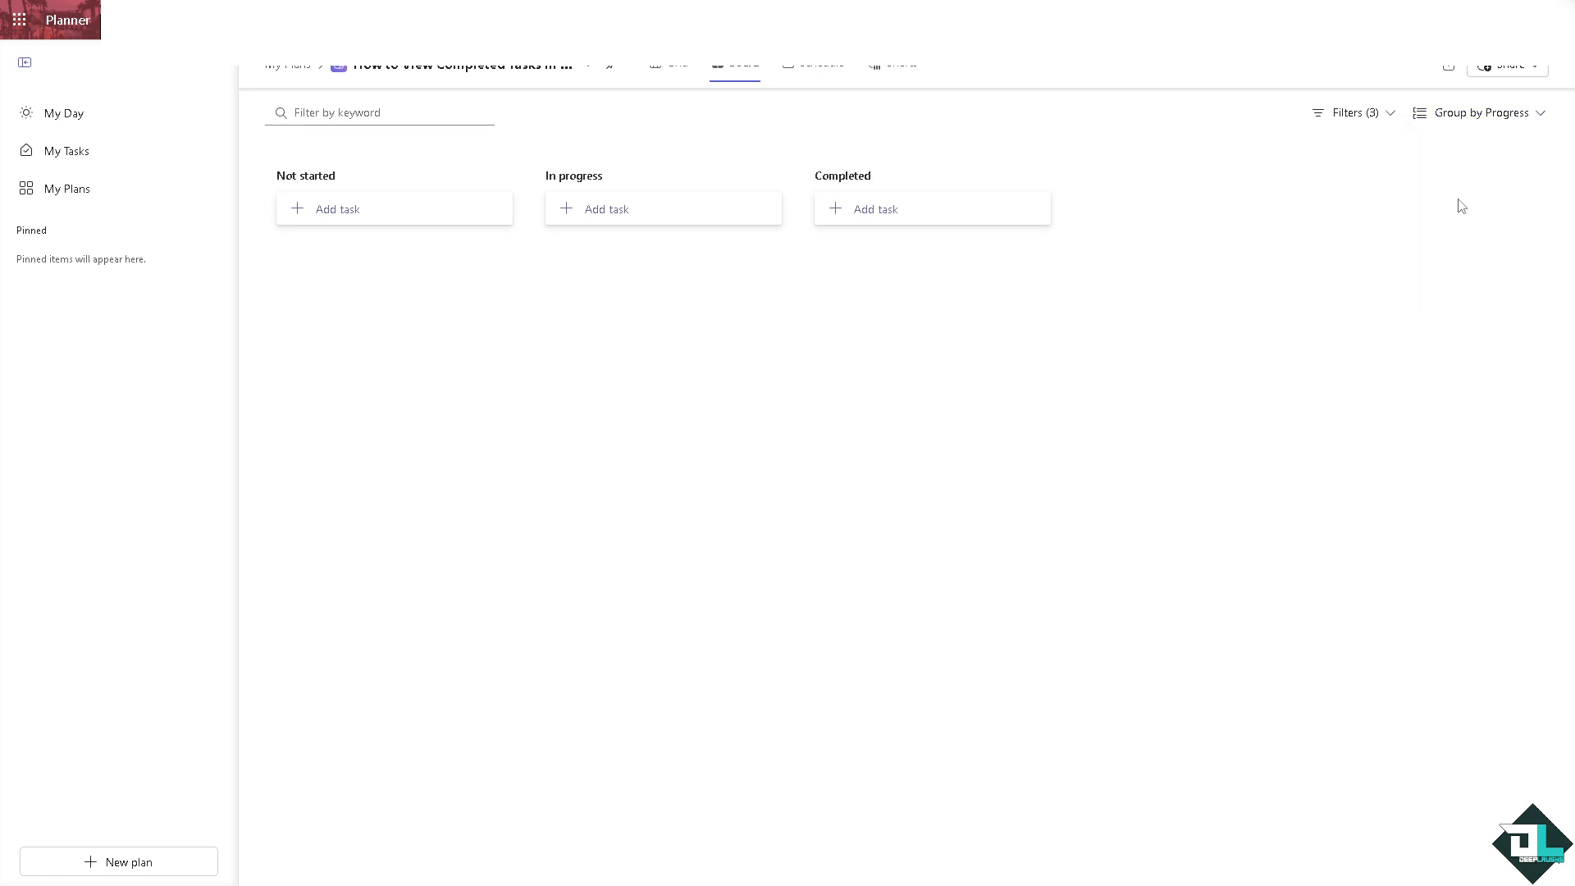
mouse_move(865, 208)
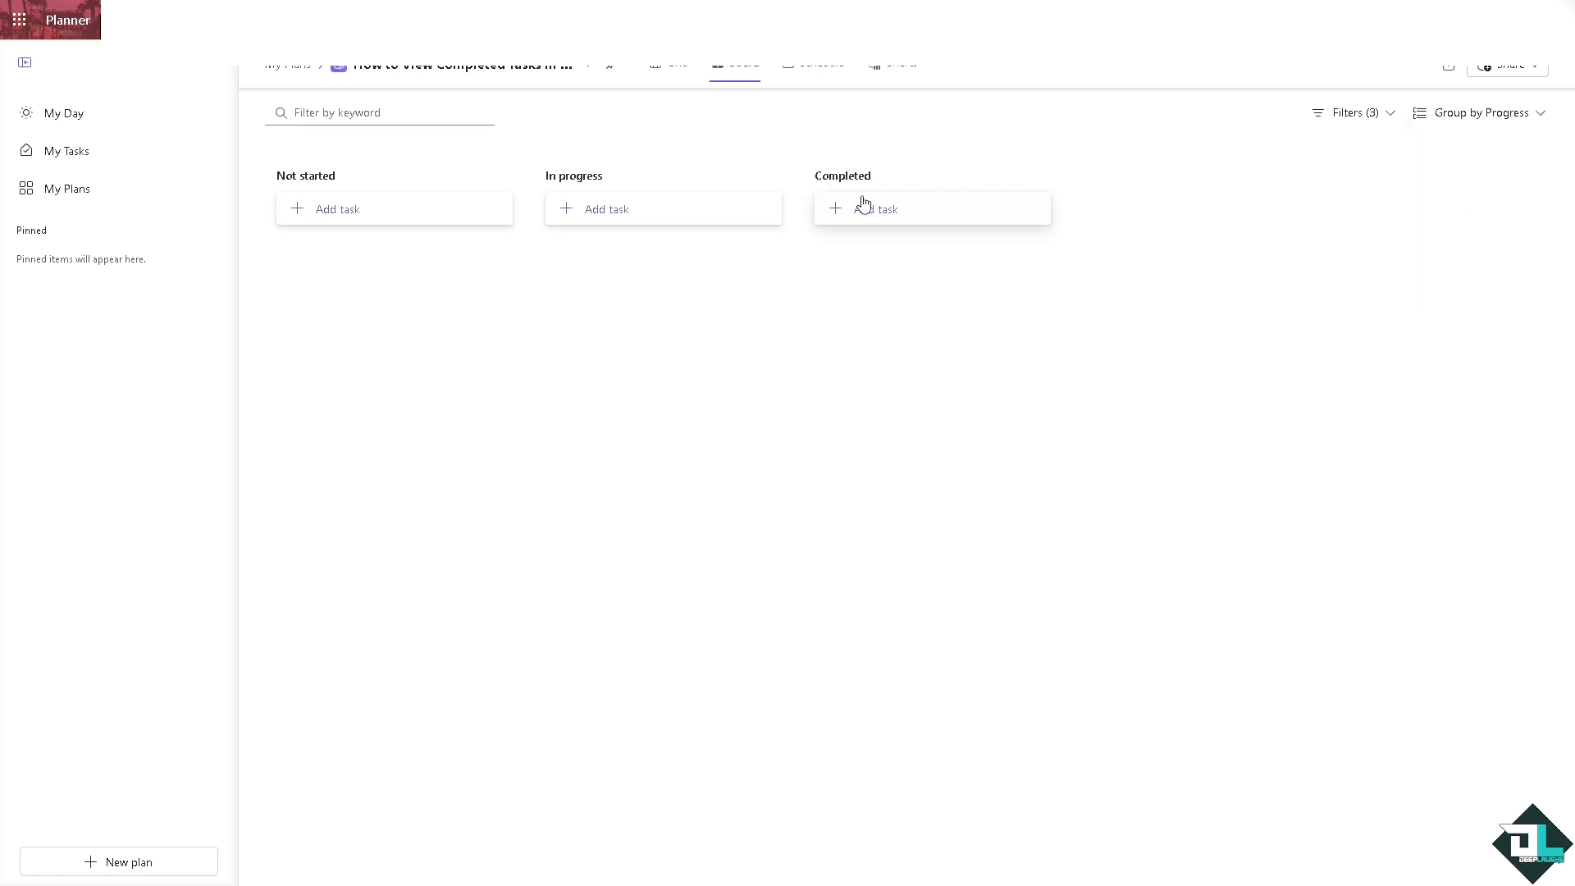
click(875, 209)
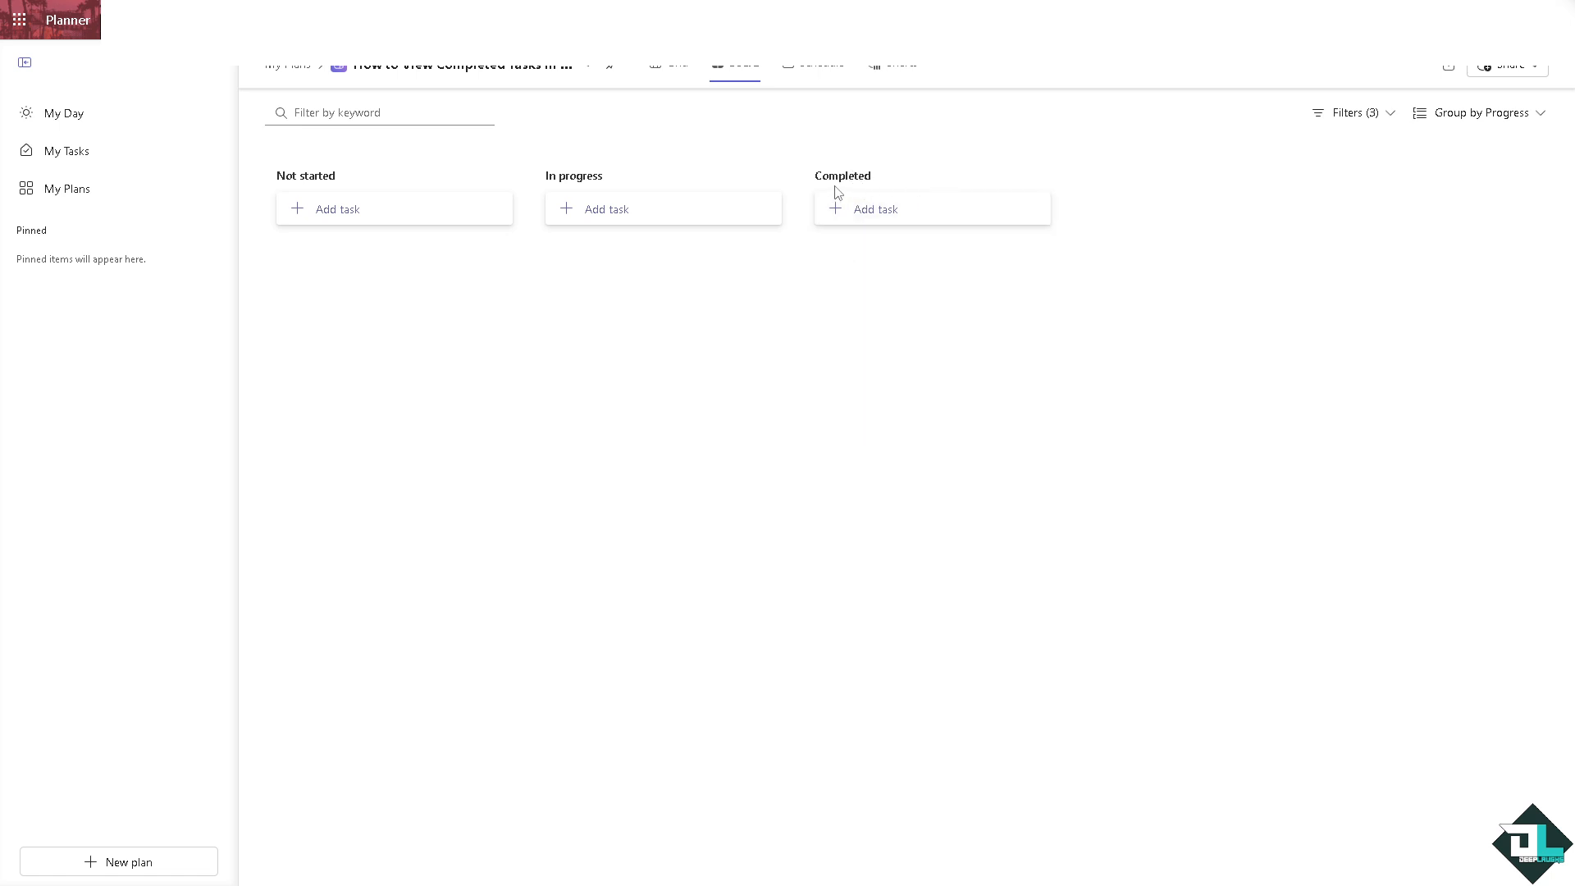
click(1354, 111)
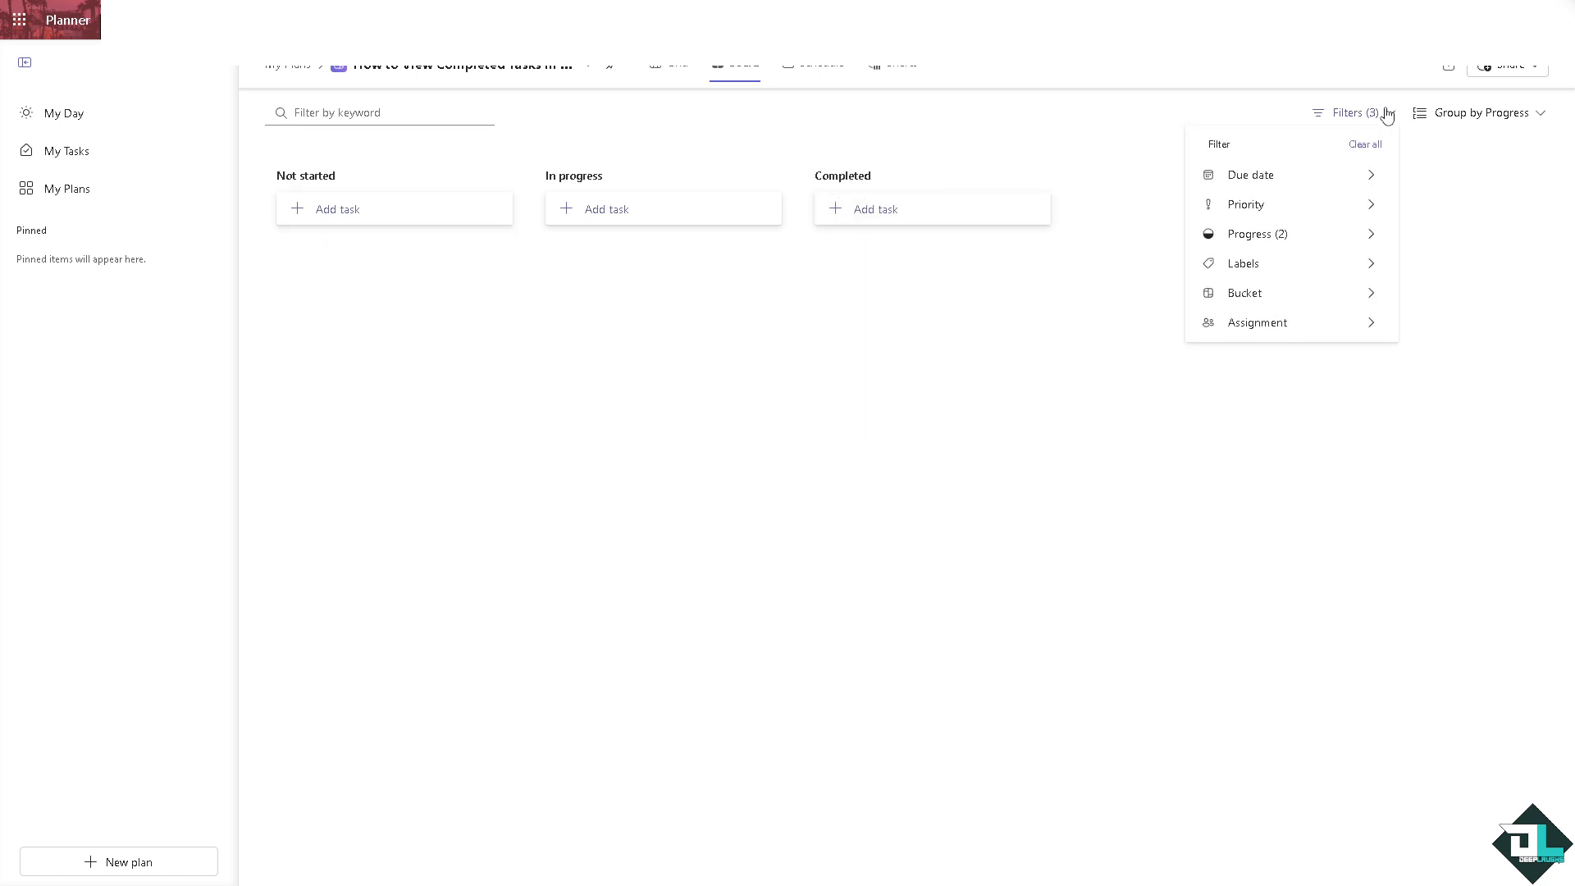
Step: Check Completed under Progress in the filter so completed tasks appear
click(1253, 233)
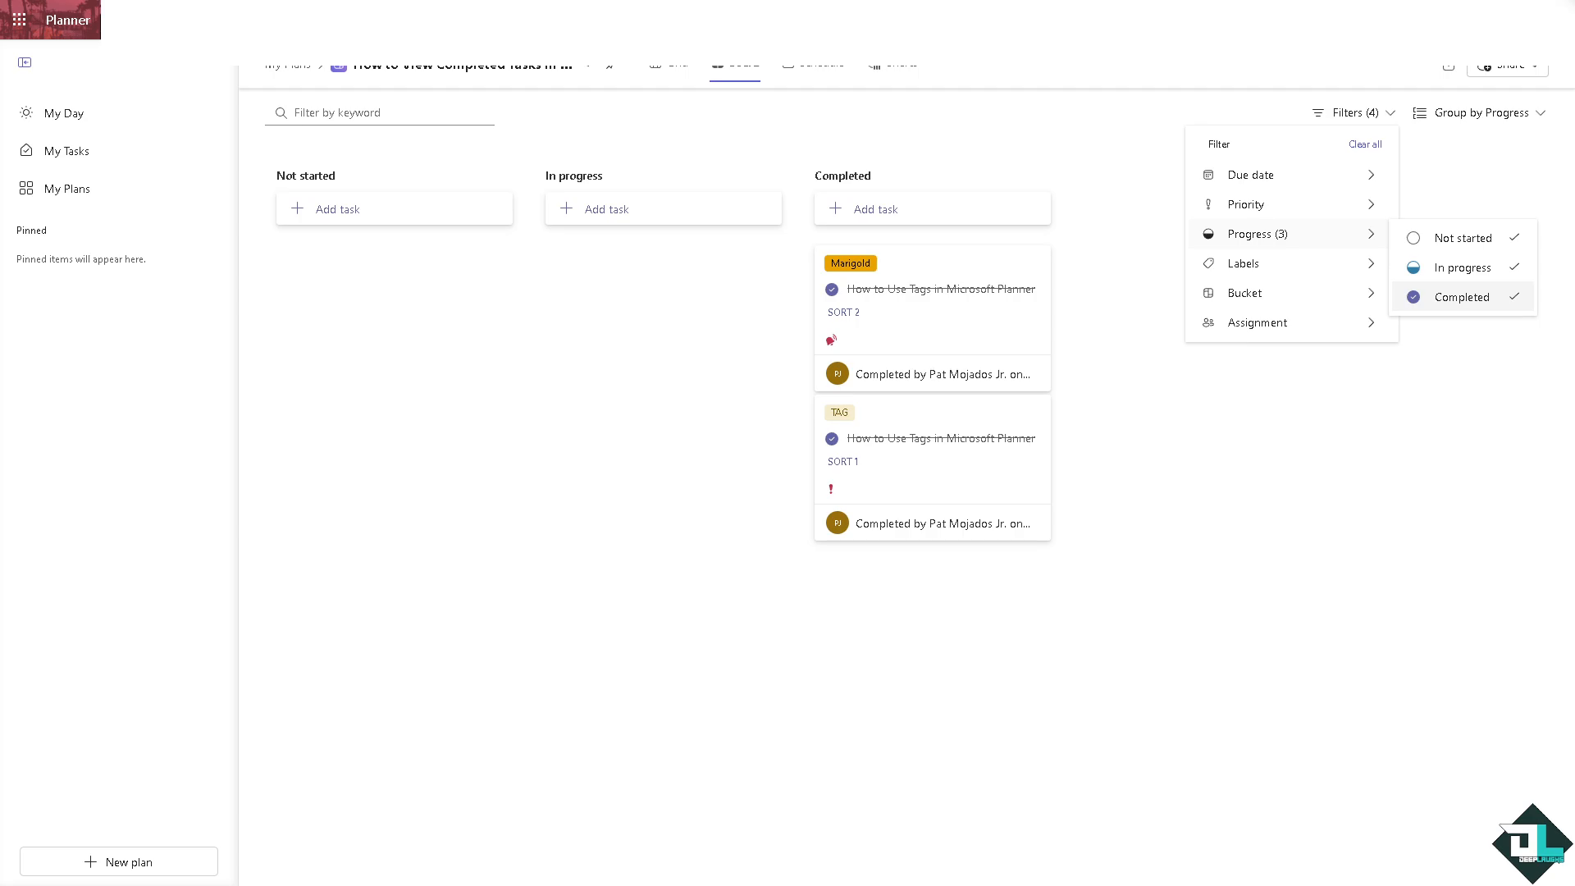
mouse_move(897, 310)
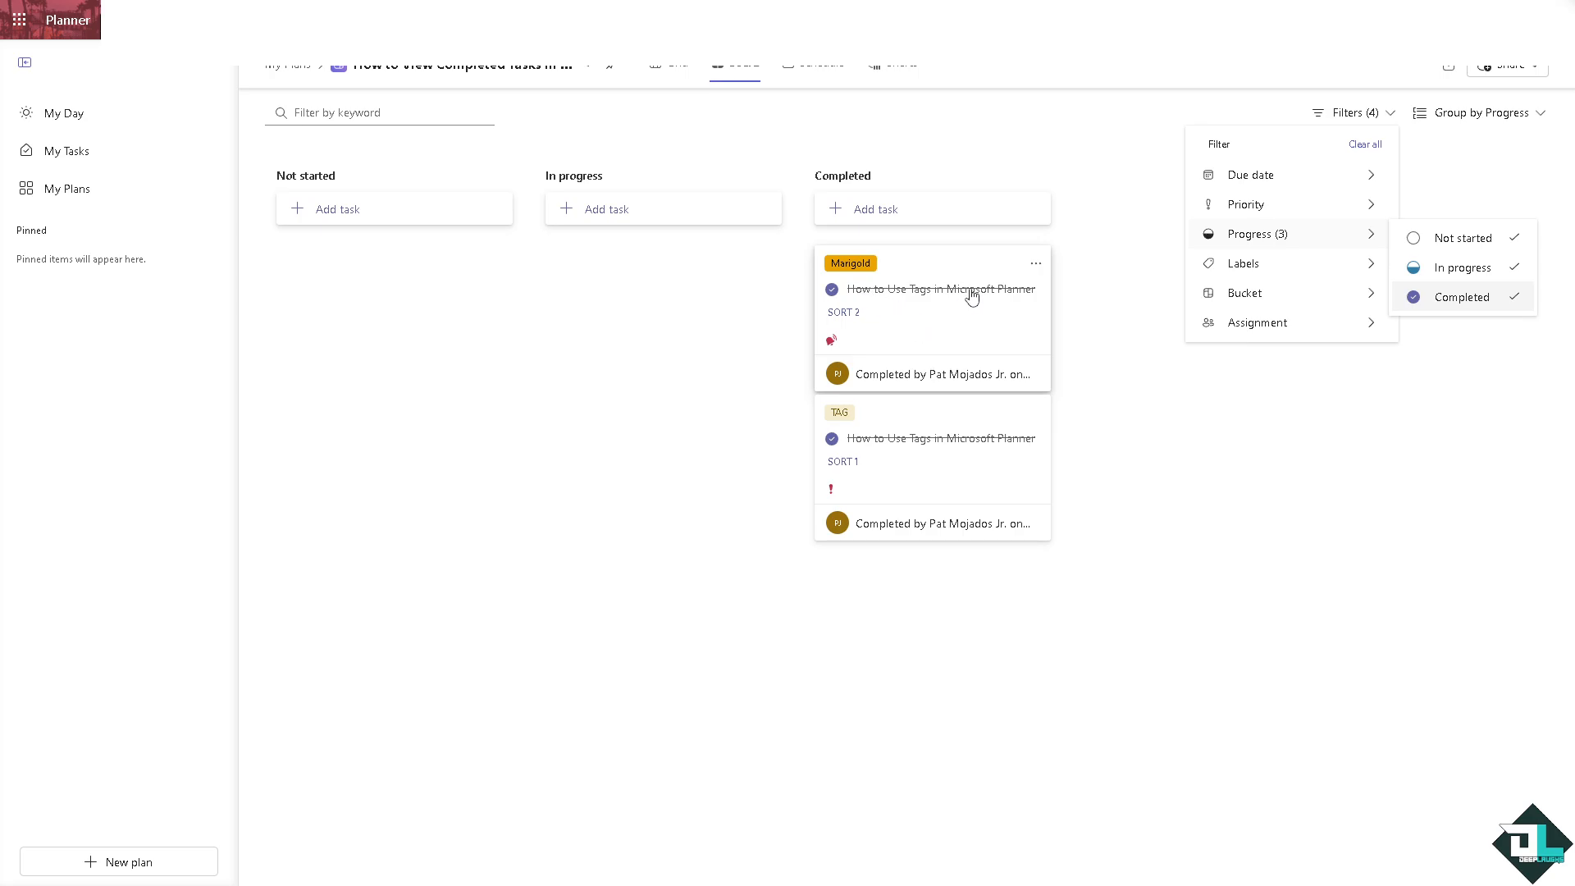
mouse_move(924, 292)
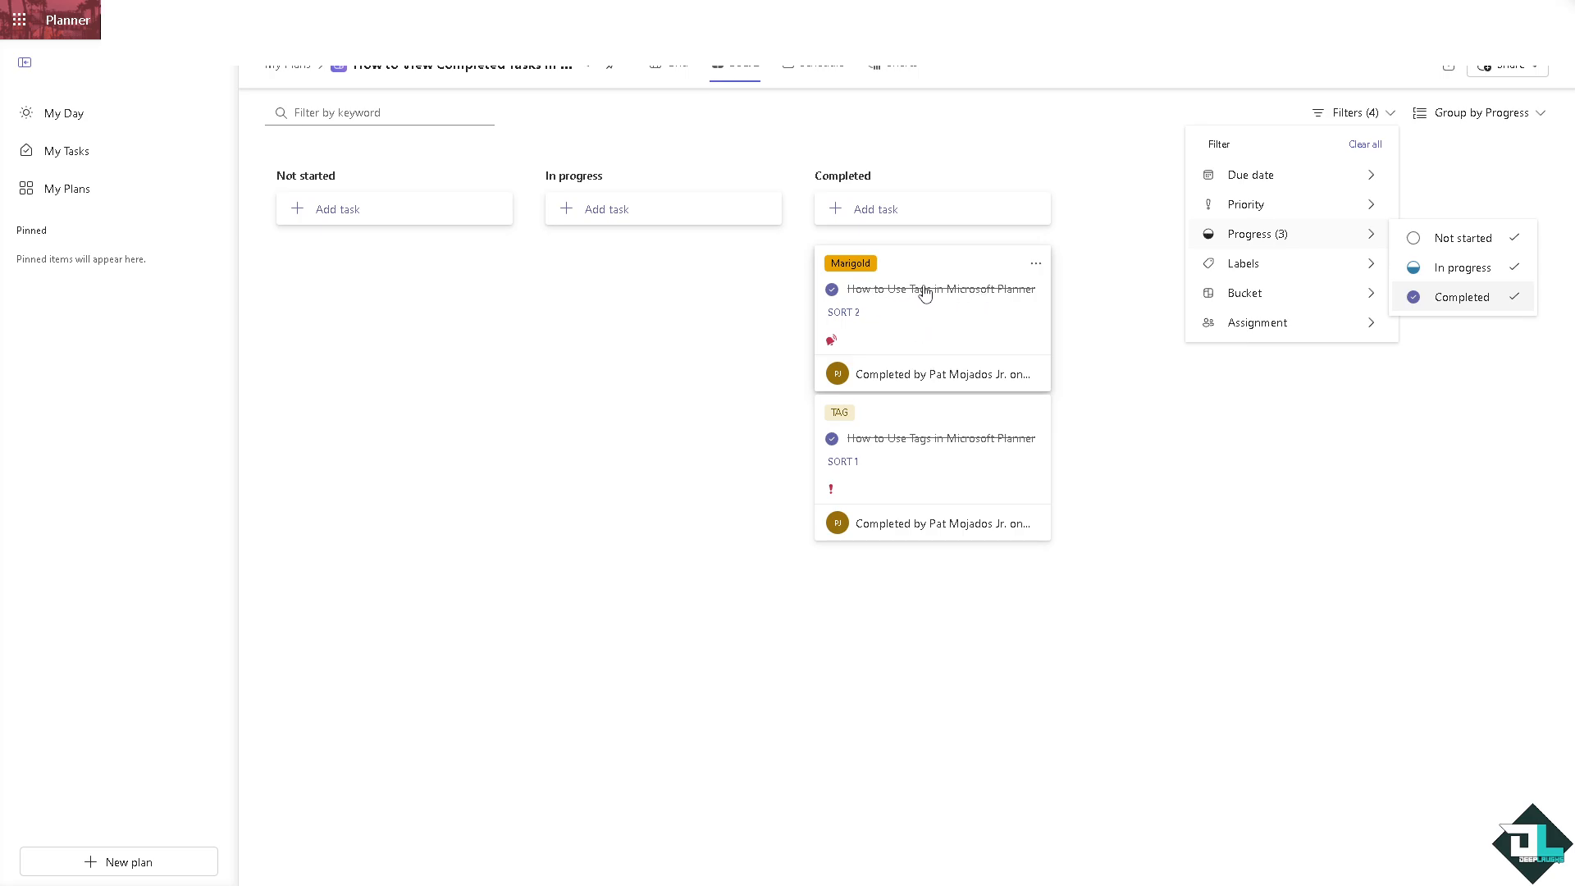
mouse_move(919, 292)
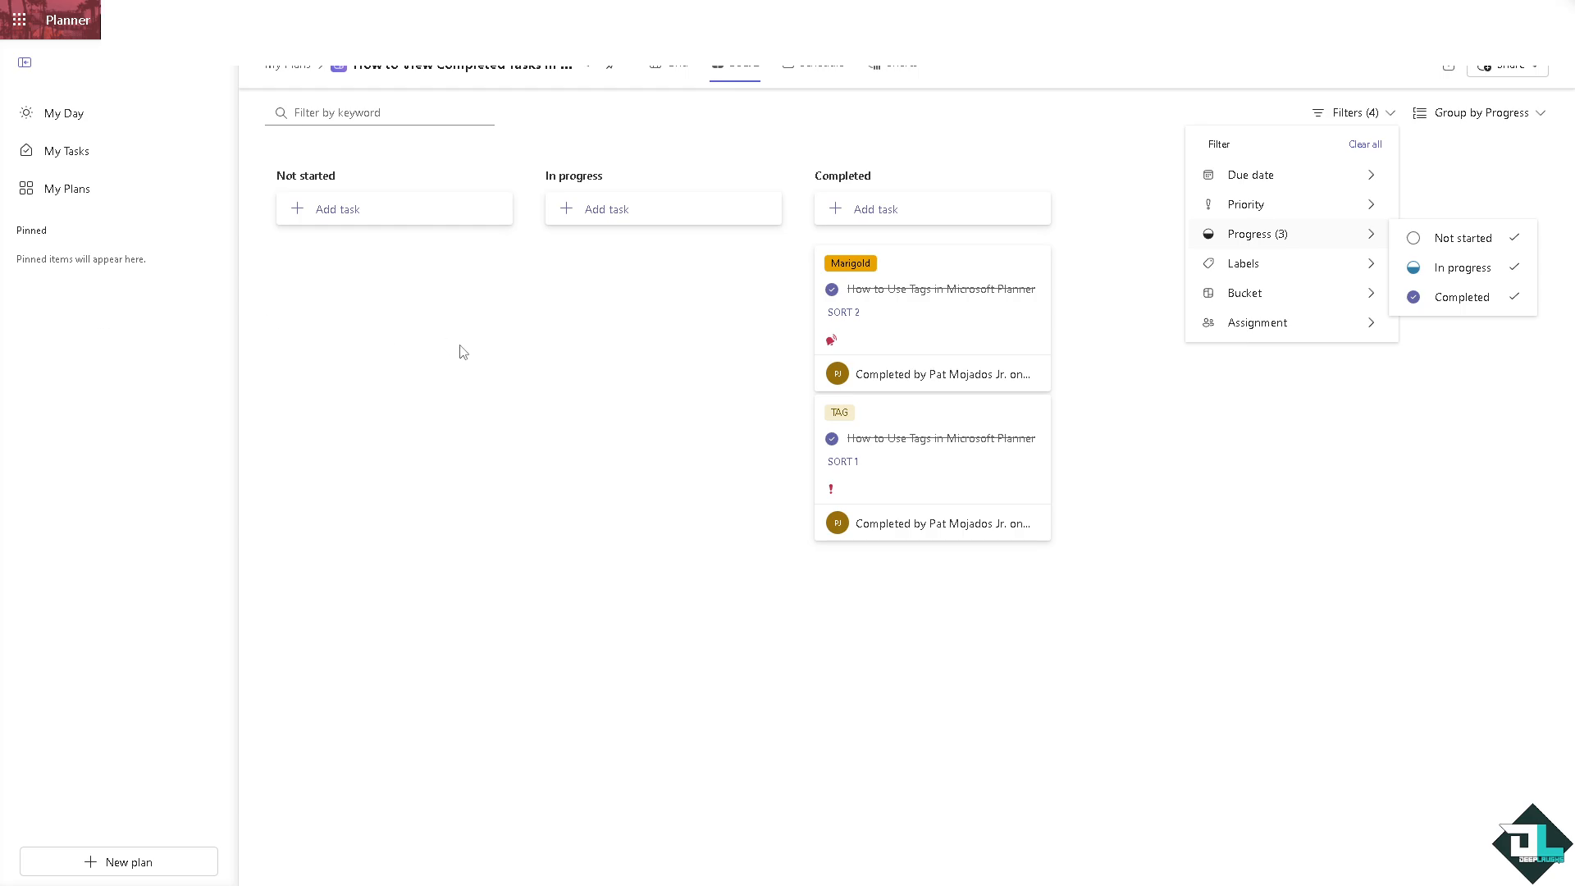
mouse_move(1016, 344)
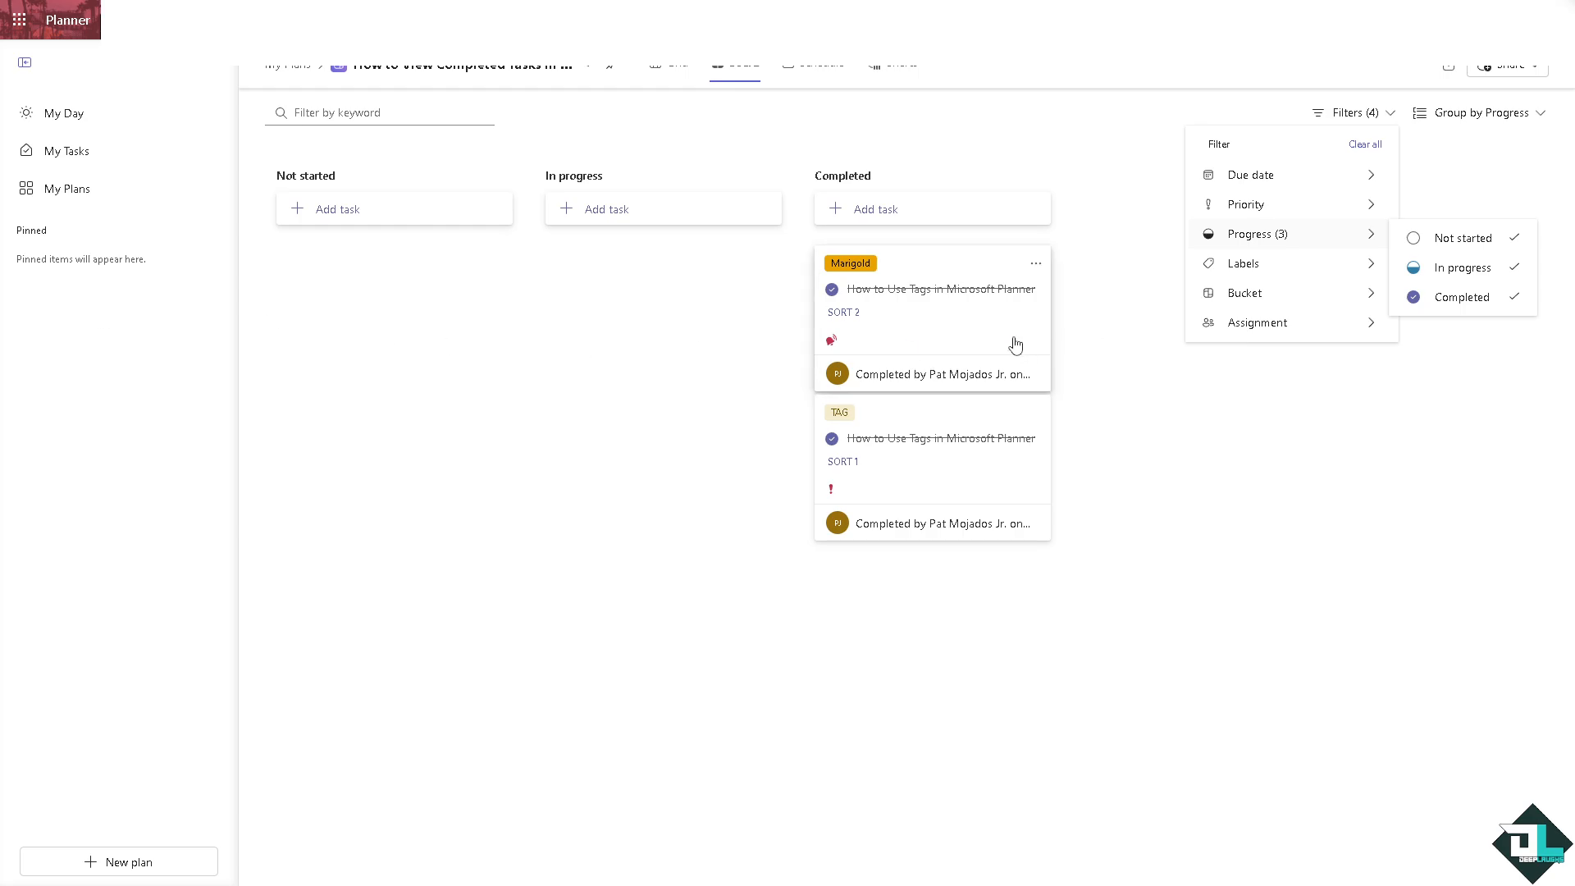
mouse_move(1004, 348)
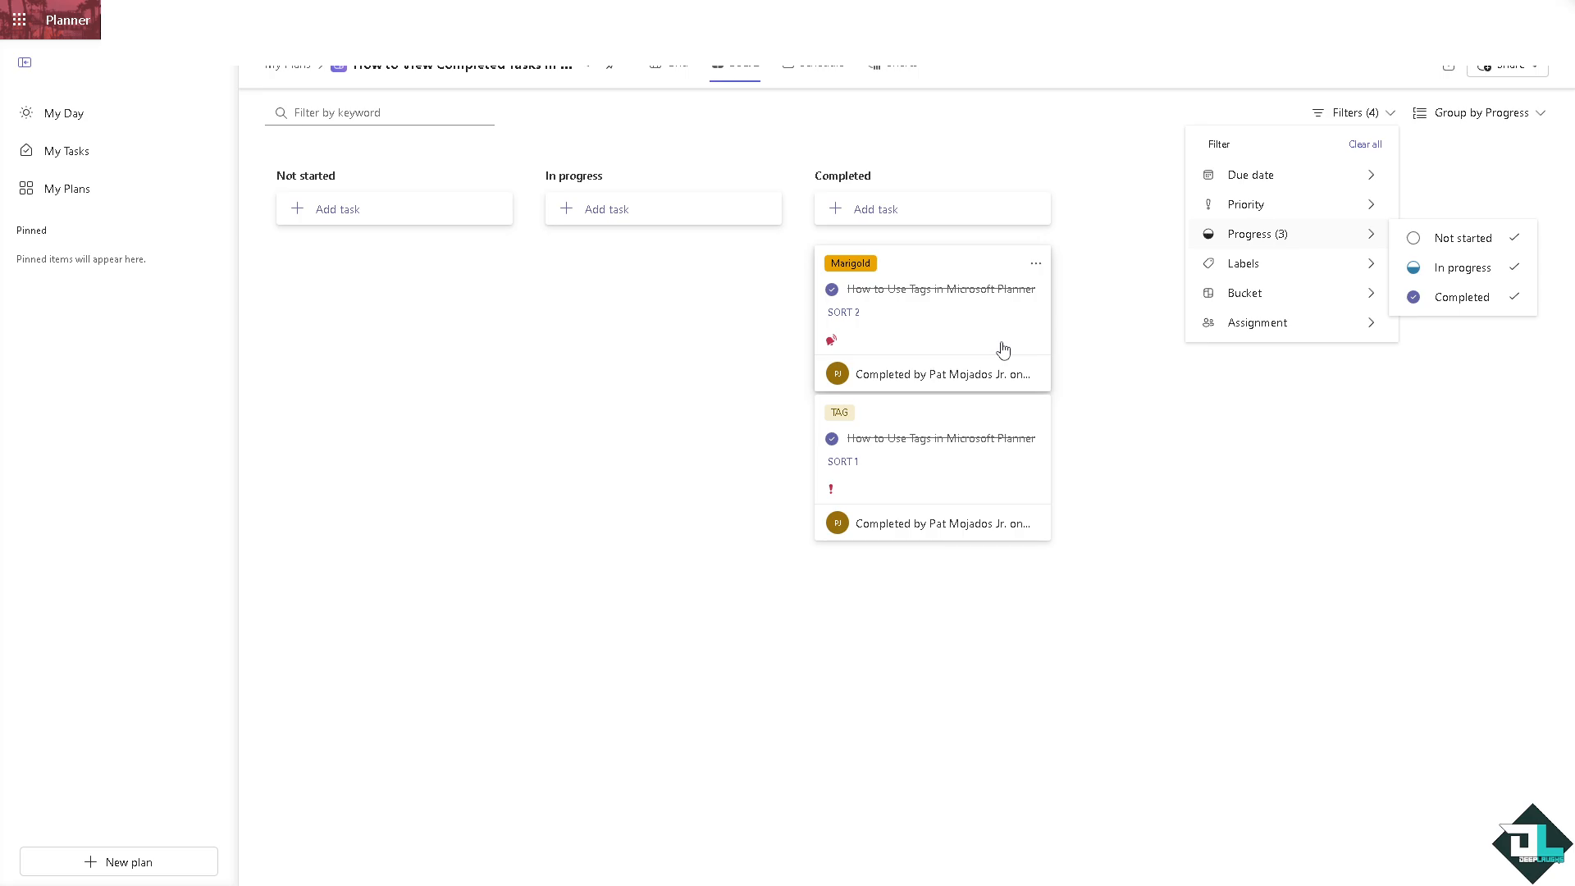
mouse_move(993, 346)
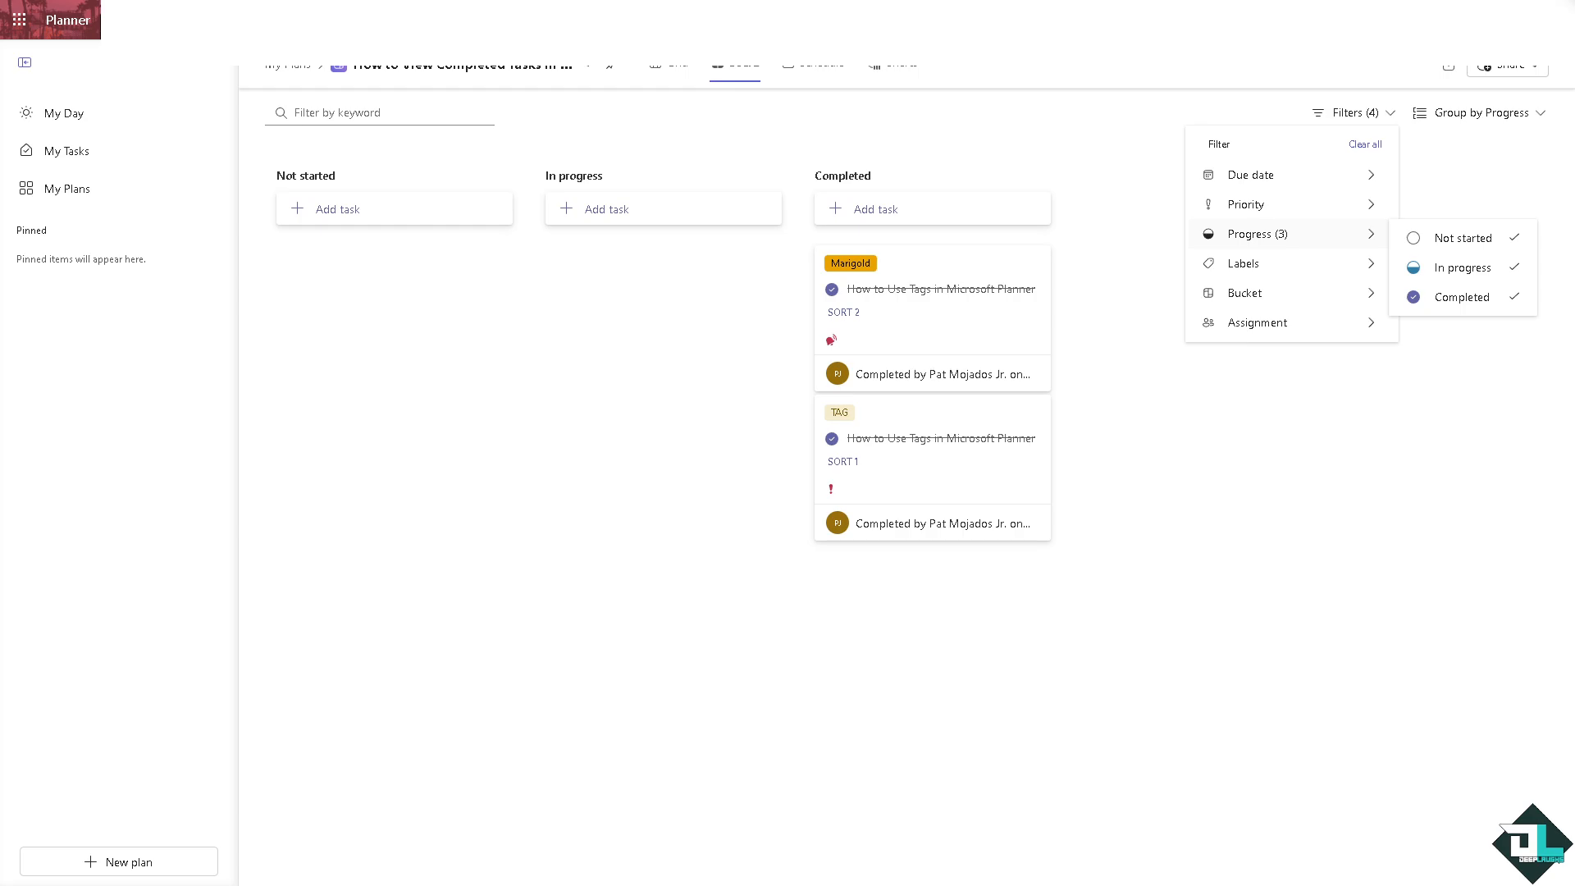
Step: Dismiss the Filters menu, leaving two struck-through tasks under Completed
click(543, 408)
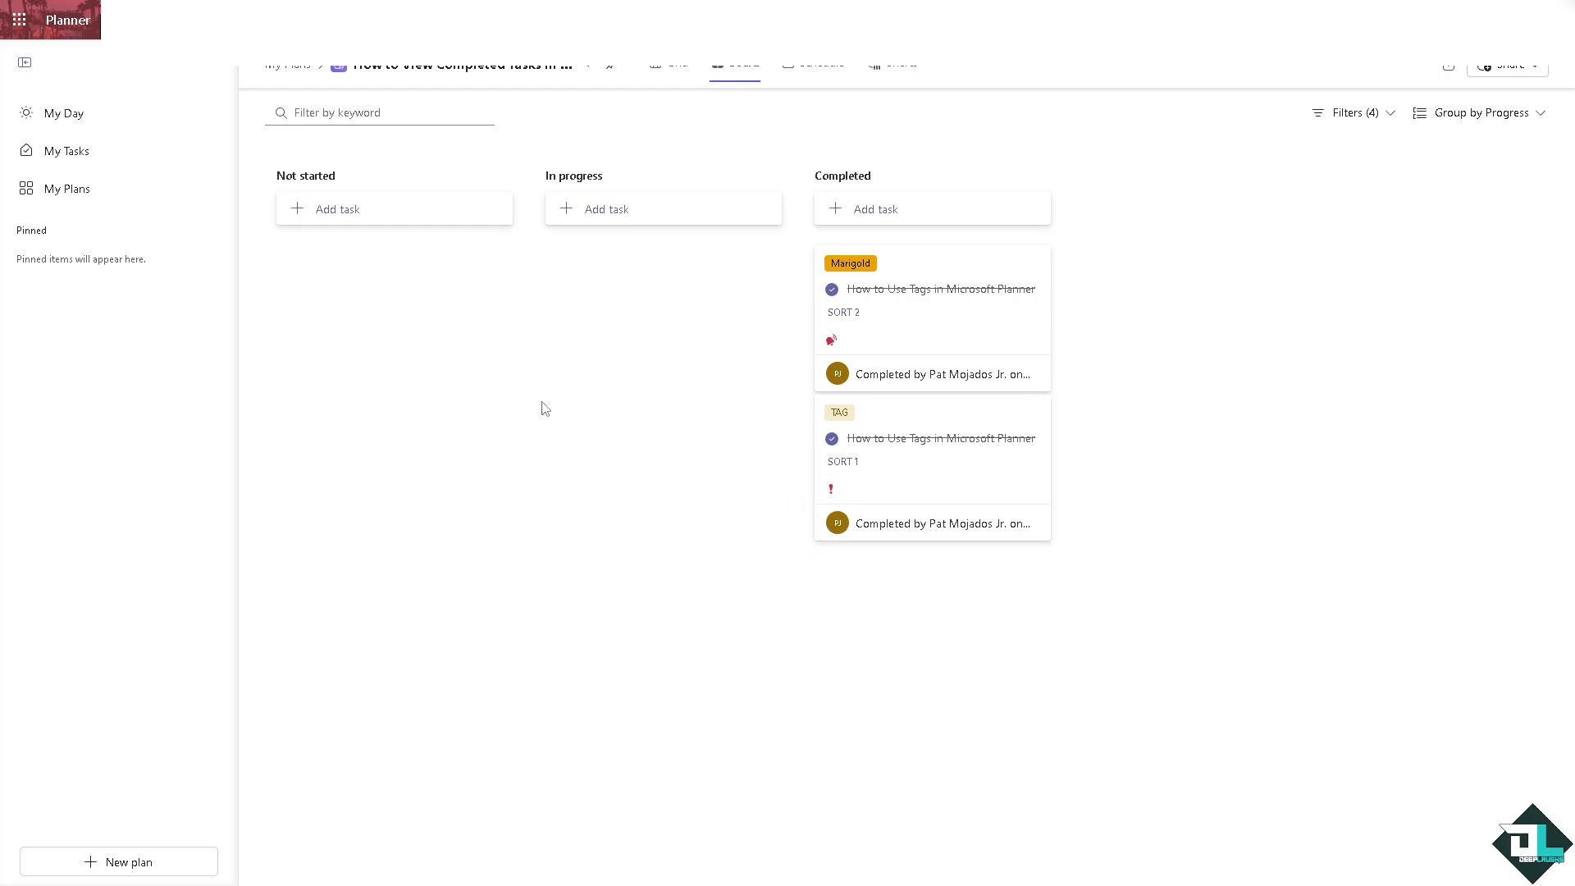
mouse_move(530, 370)
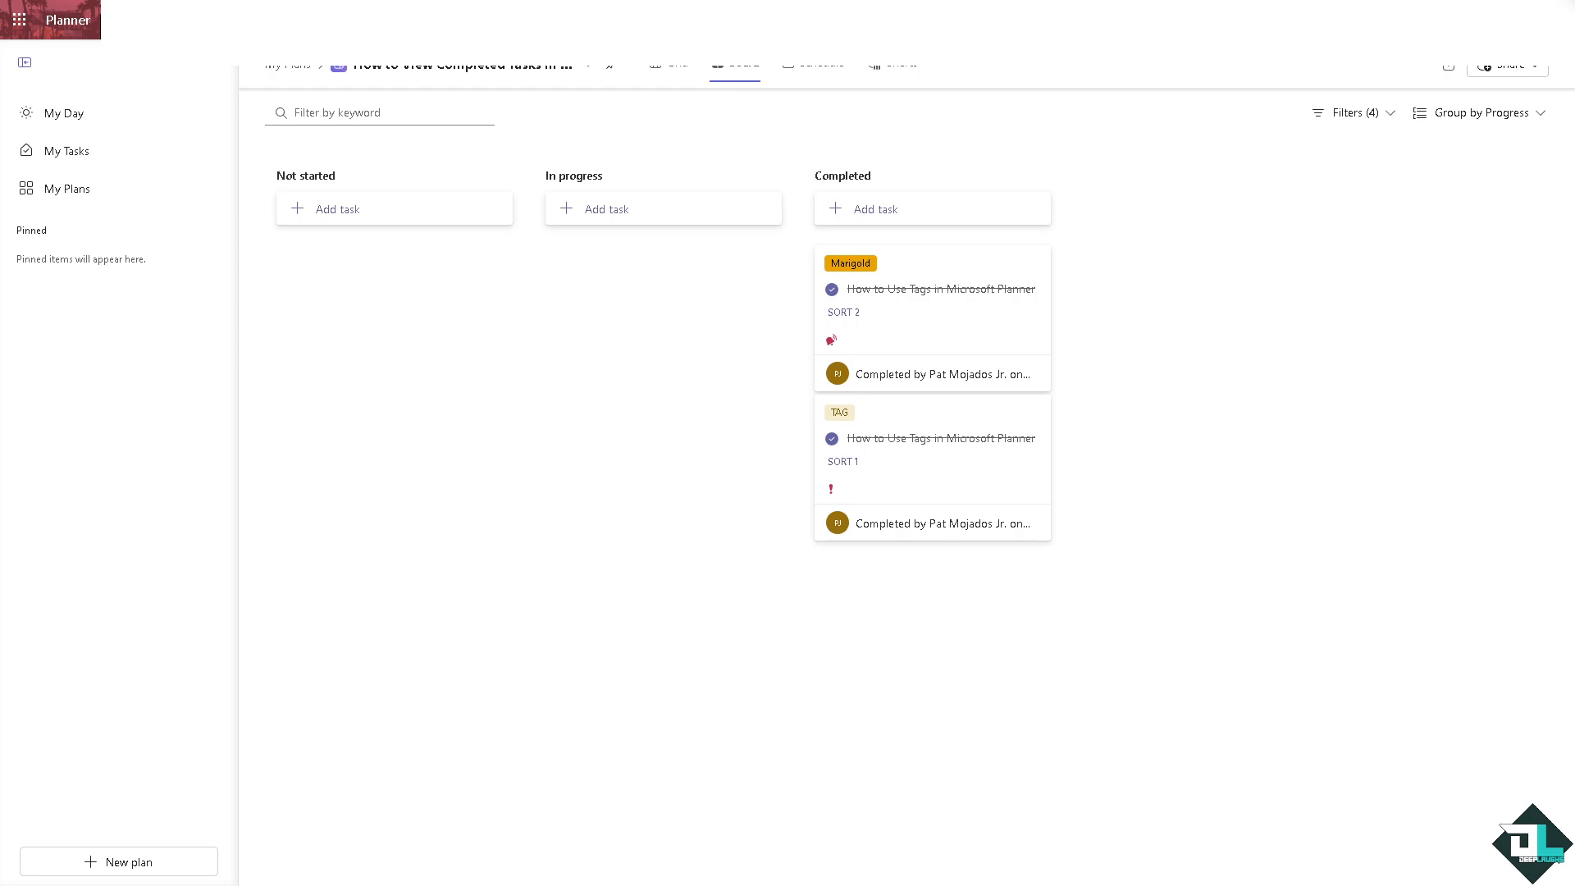
mouse_move(609, 409)
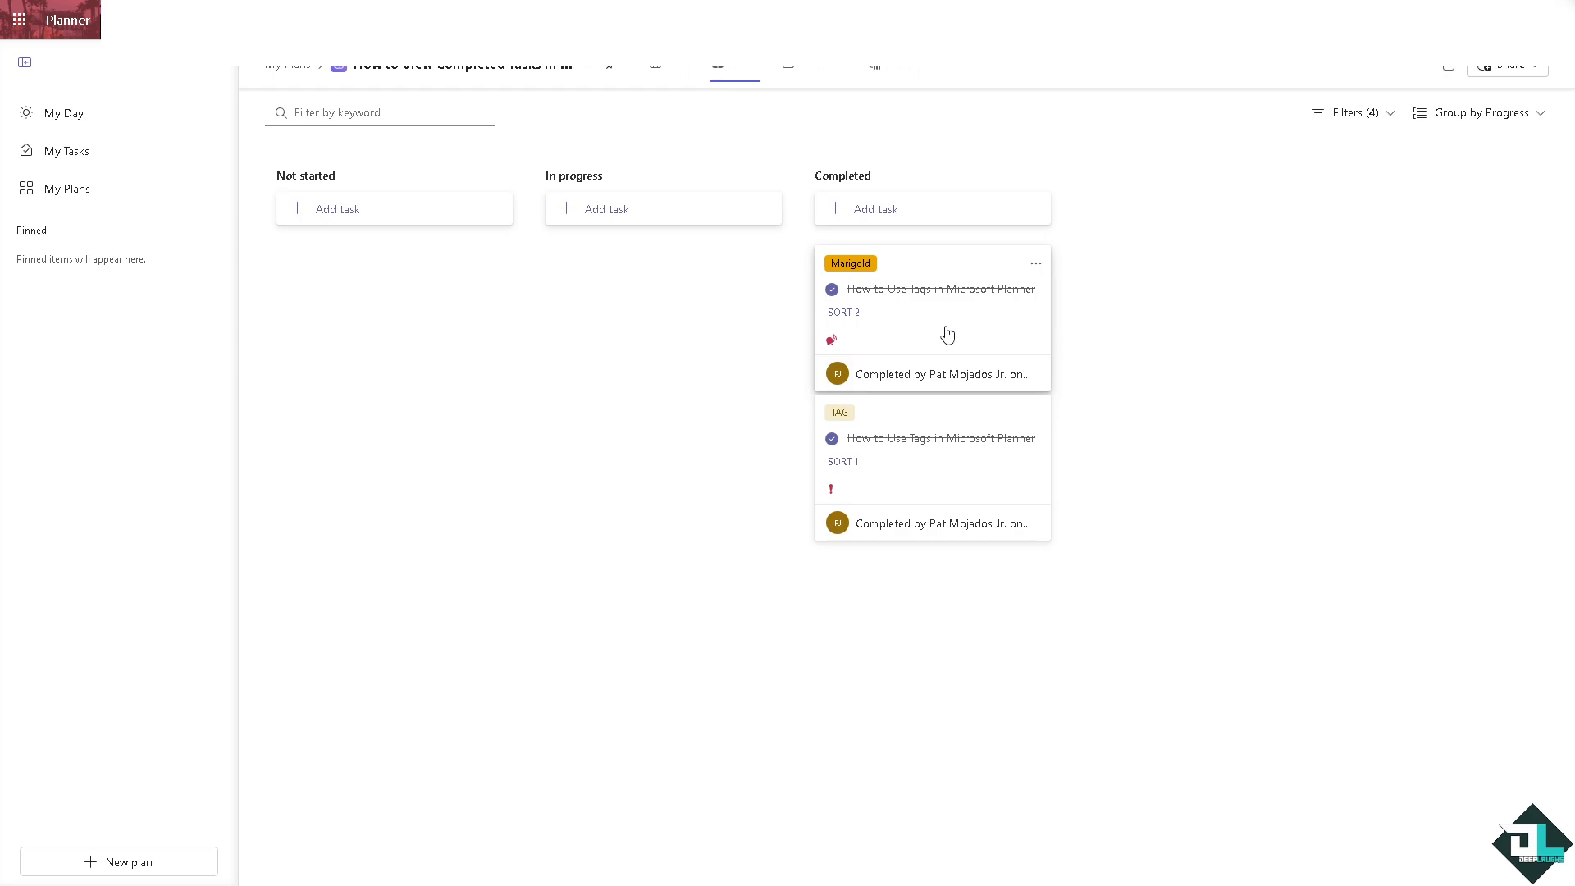
mouse_move(587, 384)
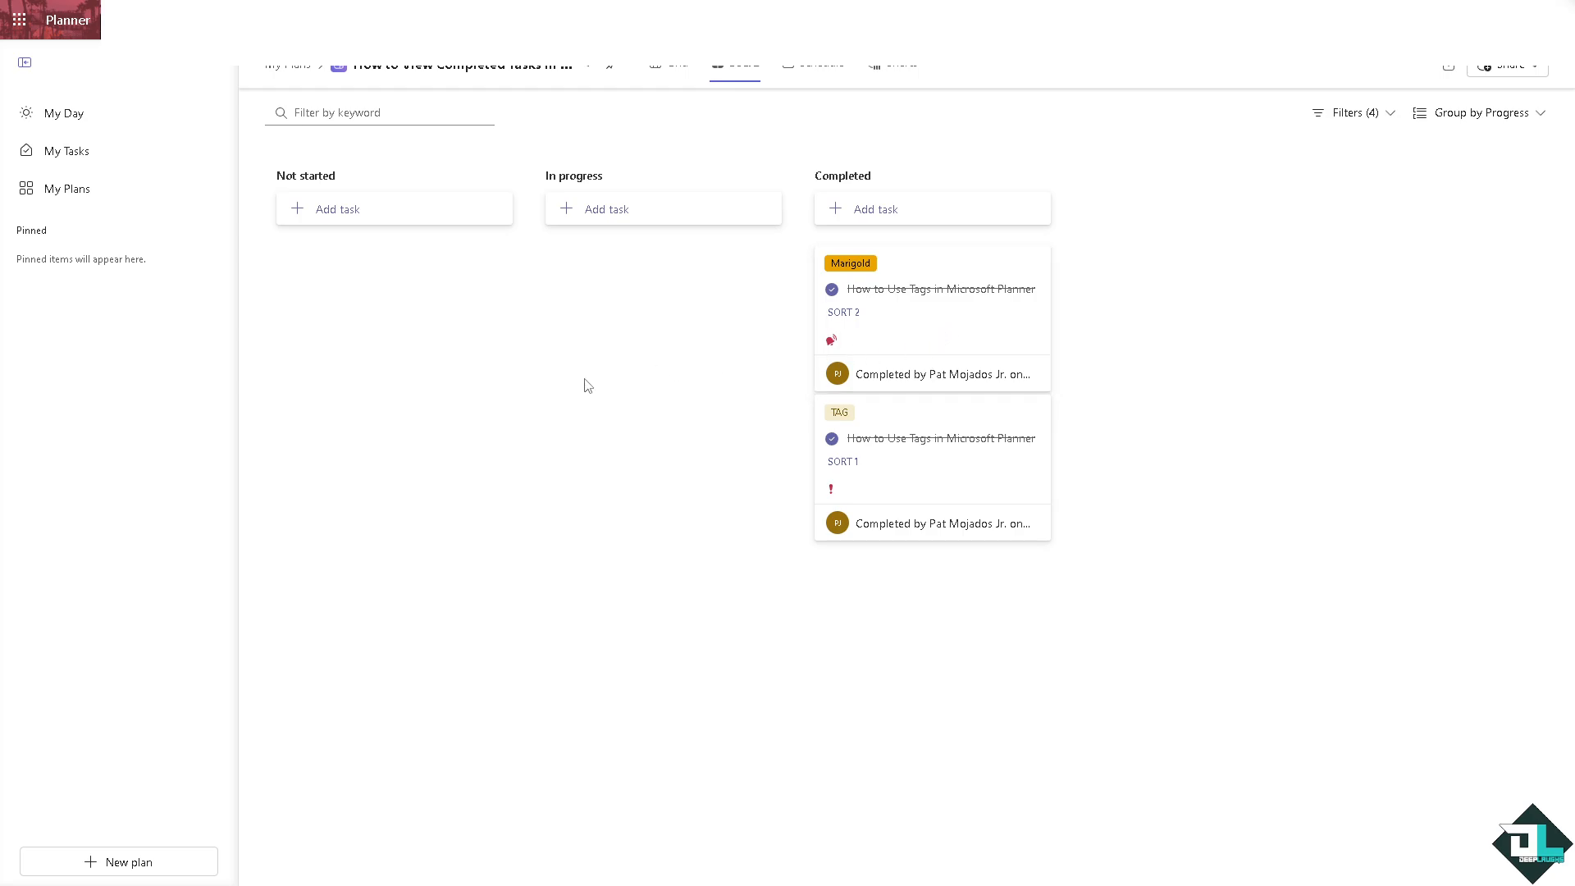
mouse_move(573, 361)
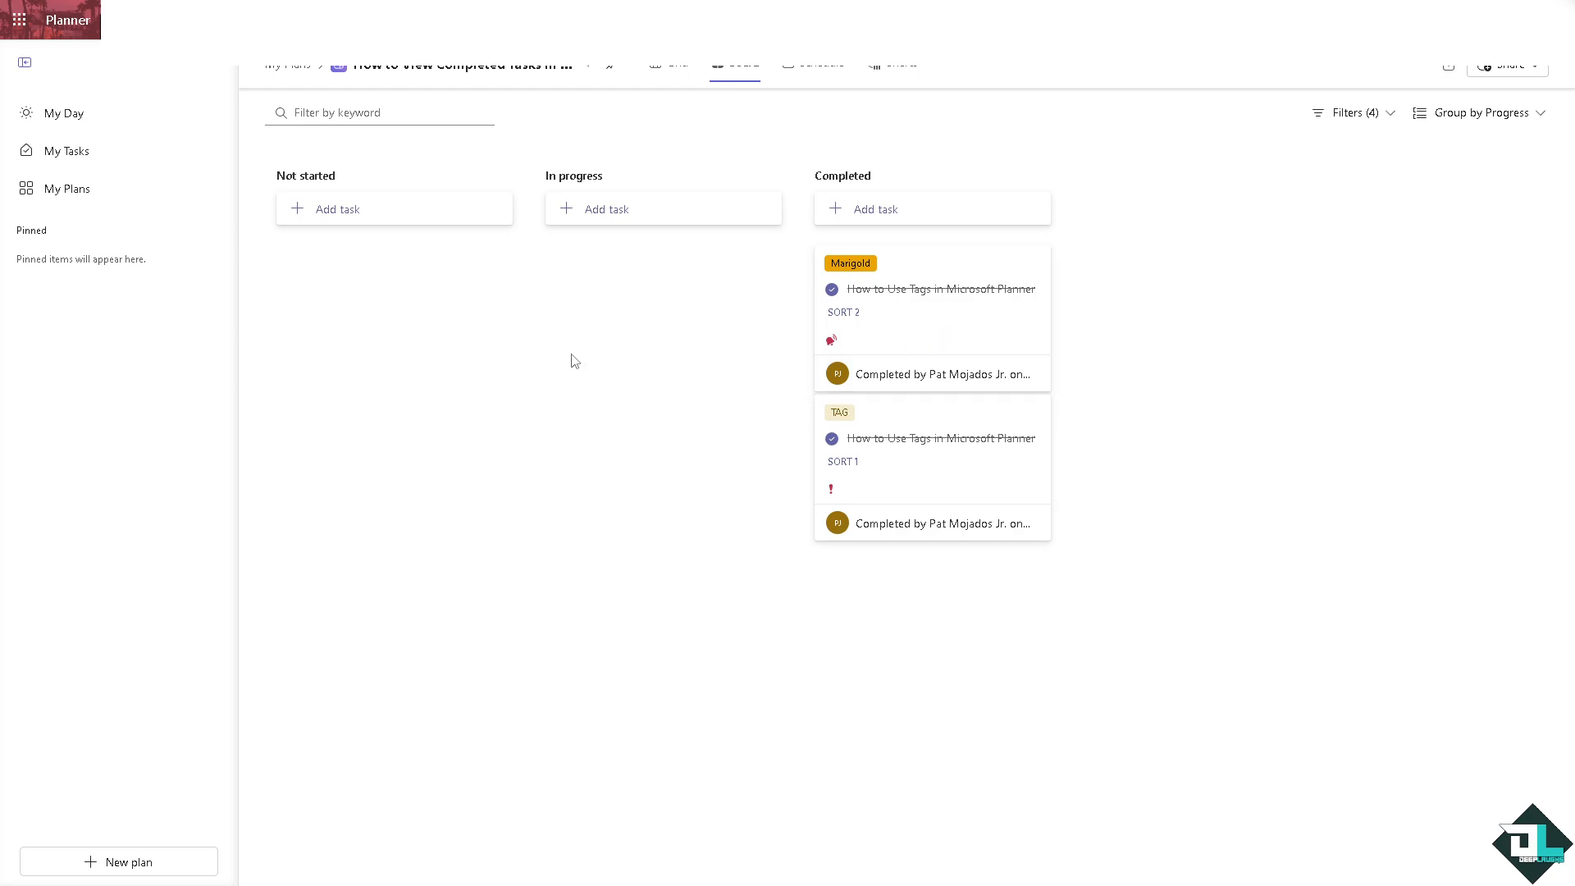